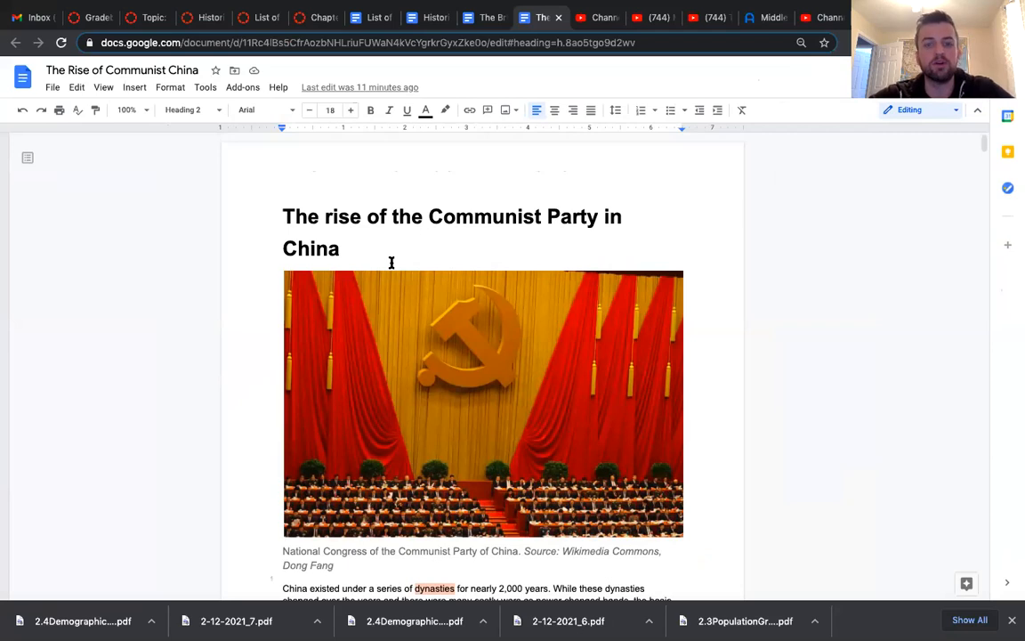
Scroll below the congress photograph to show the opening paragraph on China's dynasties
scroll("down", 3)
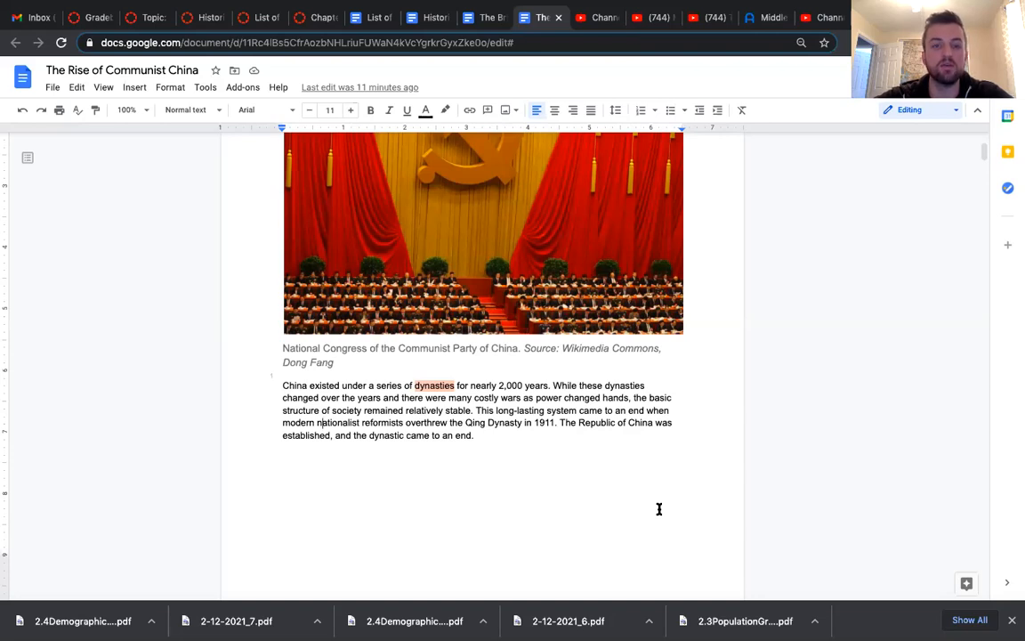
mouse_move(506, 492)
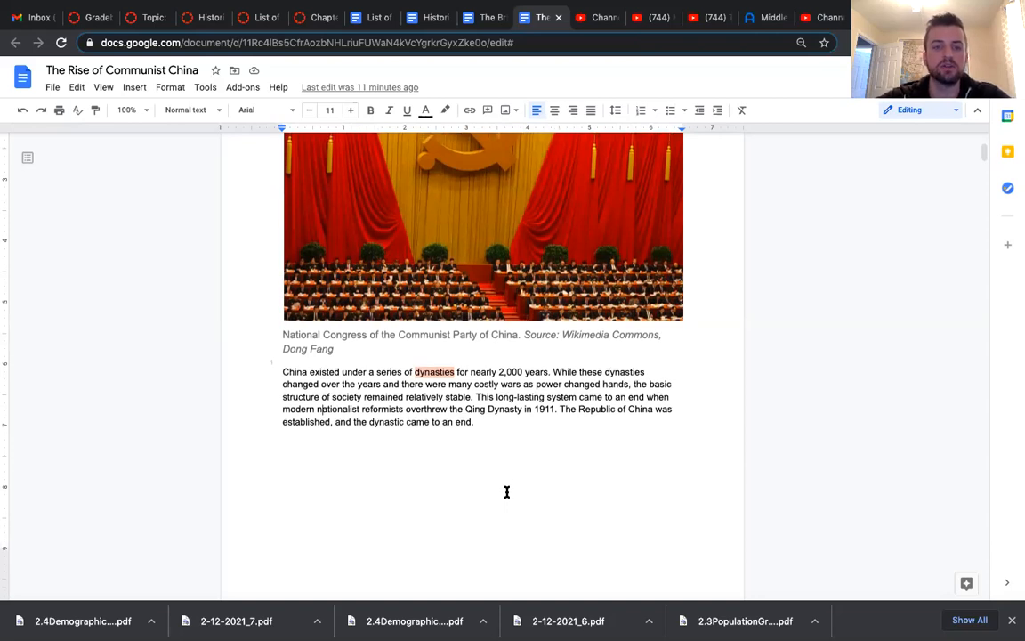
Scroll to Democratic centralism and double-click the end of the Xi Jinping paragraph
scroll("down", 3)
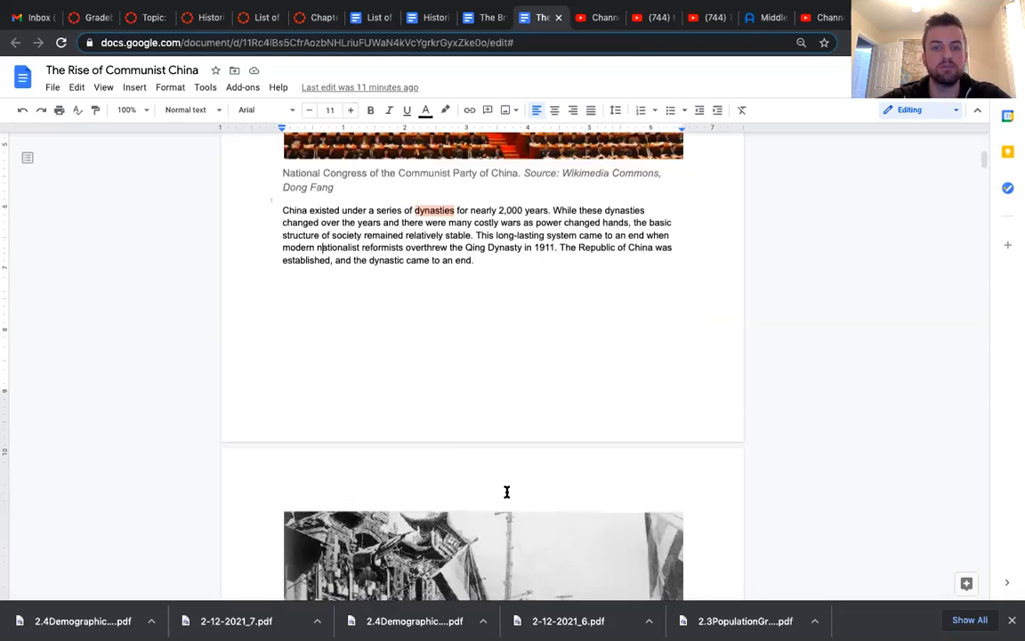
scroll("down", 3)
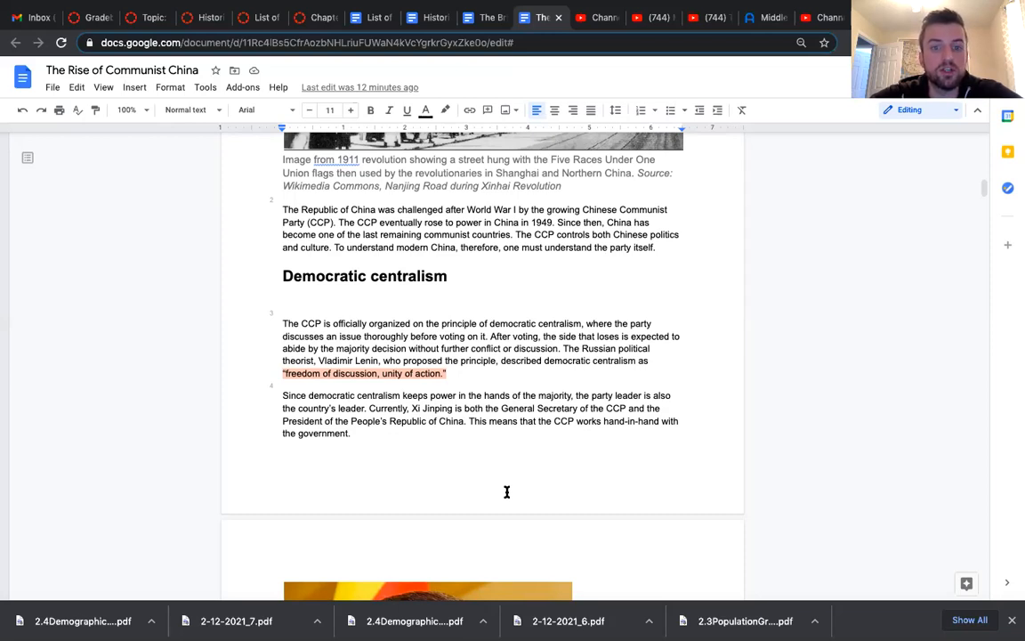
mouse_move(467, 416)
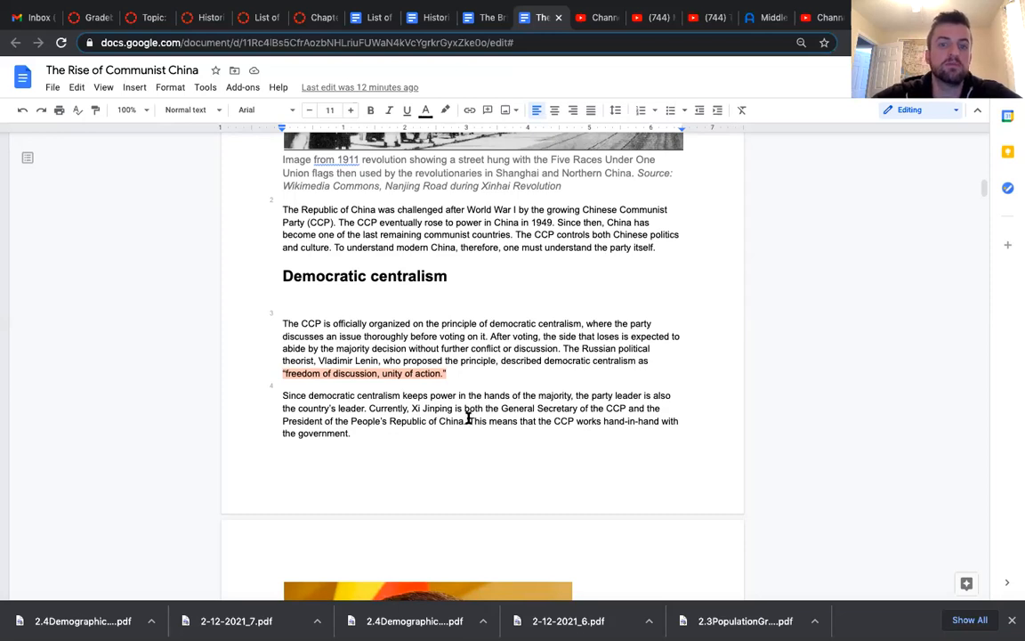
double_click(434, 408)
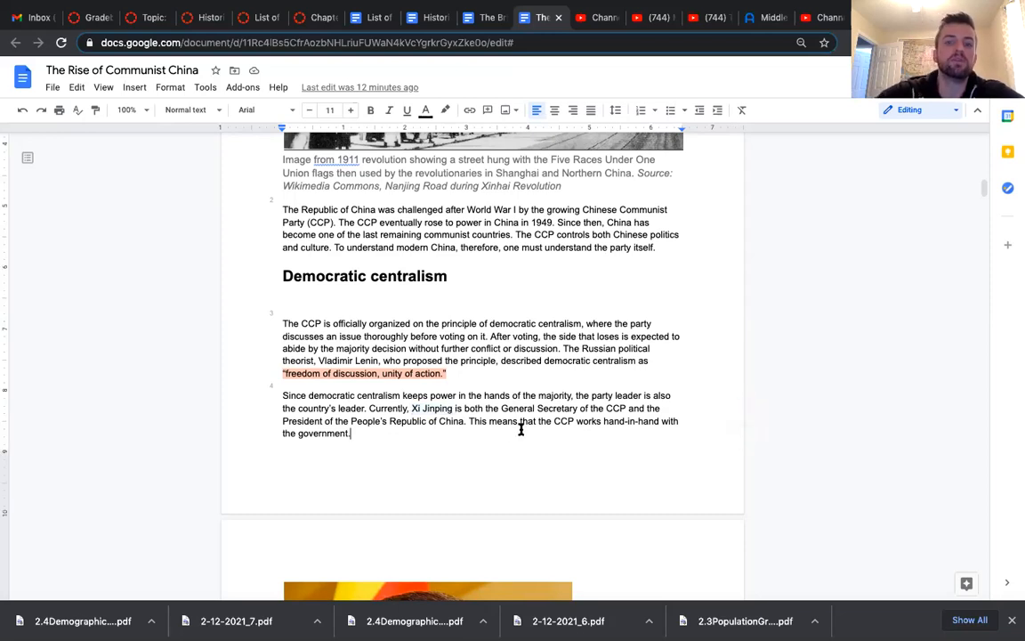
mouse_move(937, 436)
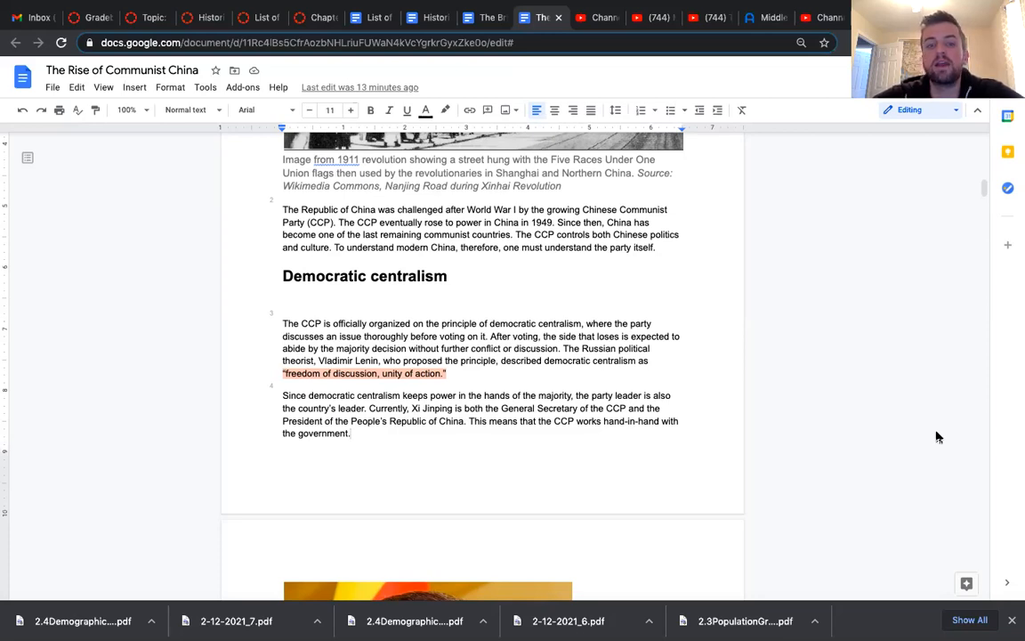
Scroll past the Xi Jinping portrait to the Founding and early history (1921–1927) heading
scroll("down", 3)
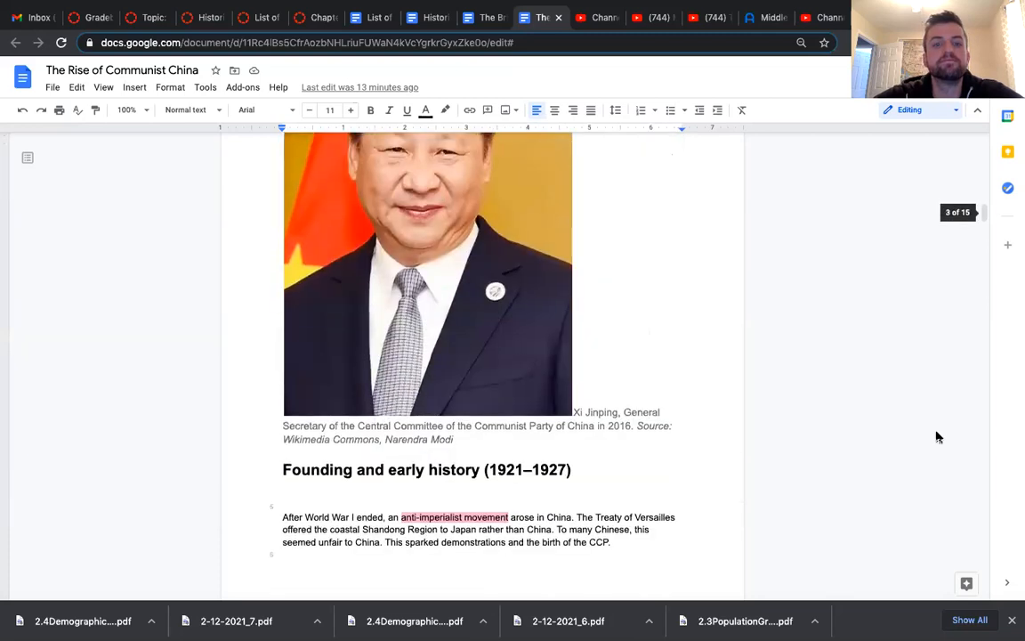
scroll("up", 3)
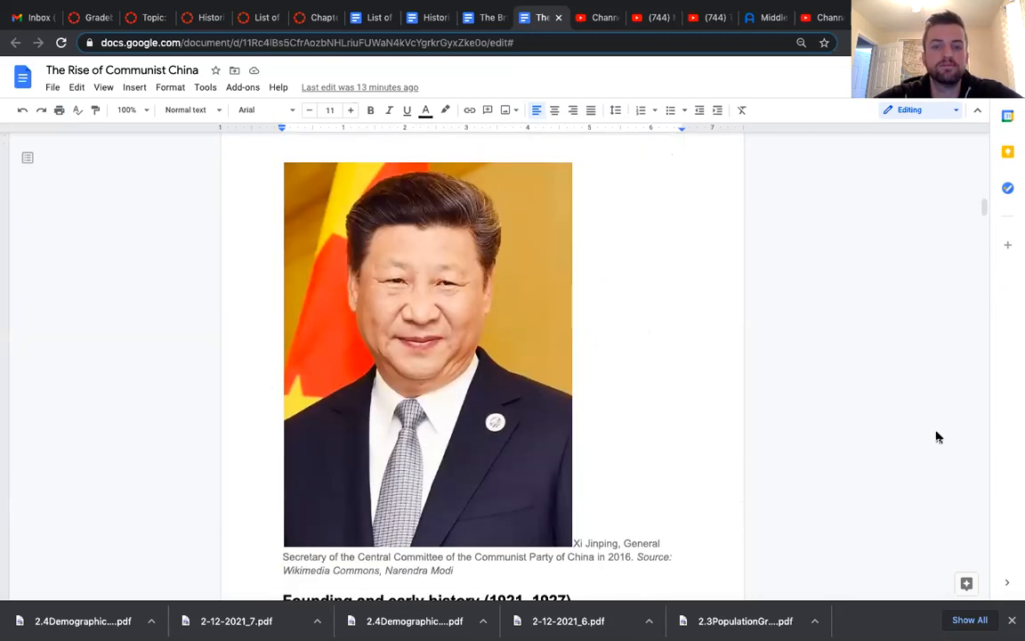
scroll("down", 3)
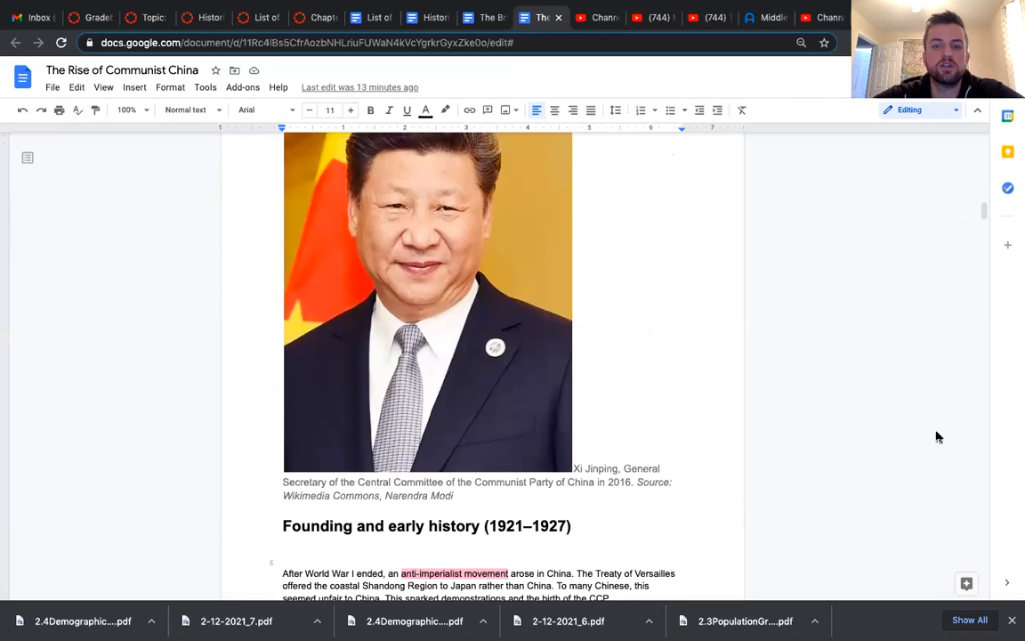
scroll("down", 3)
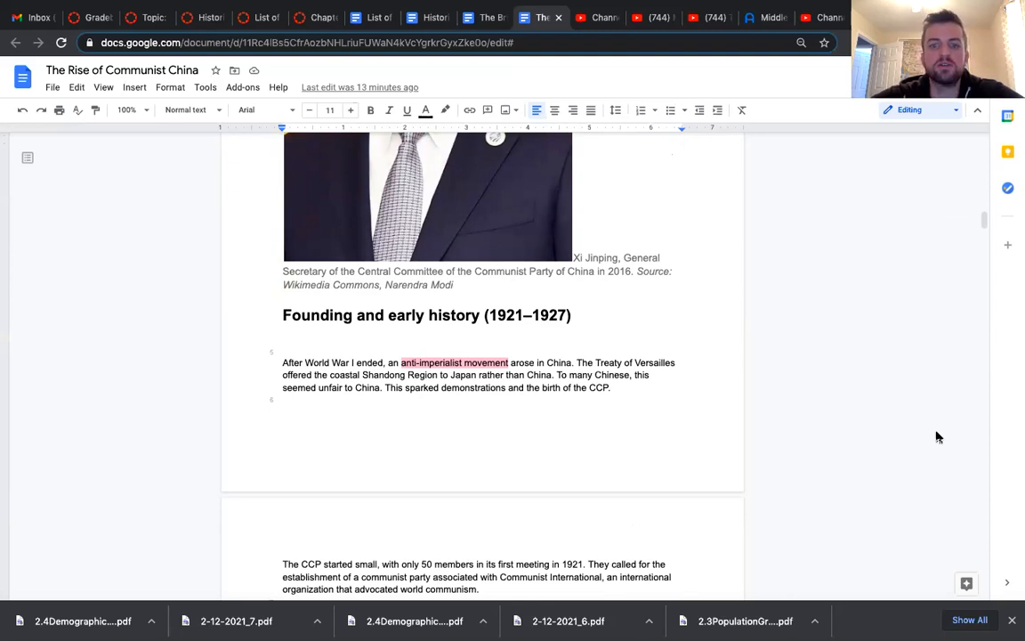
Scroll to the KMT conflict paragraphs and the Chinese Civil War and World War II heading
scroll("down", 3)
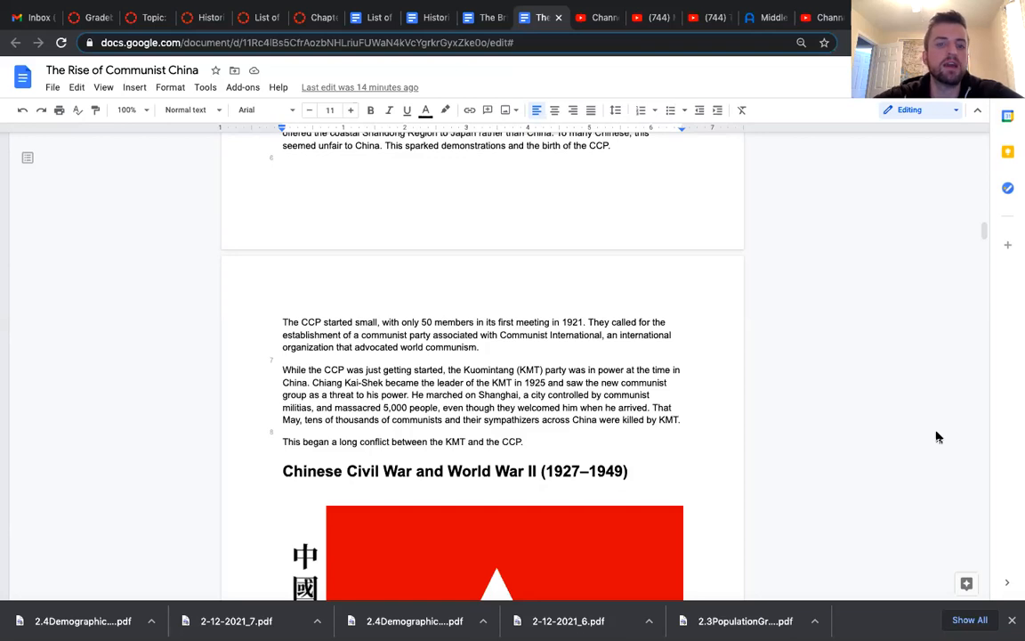
Scroll past the Red Army flag to the Second Sino-Japanese War paragraph and 1949 Mao photo
scroll("down", 3)
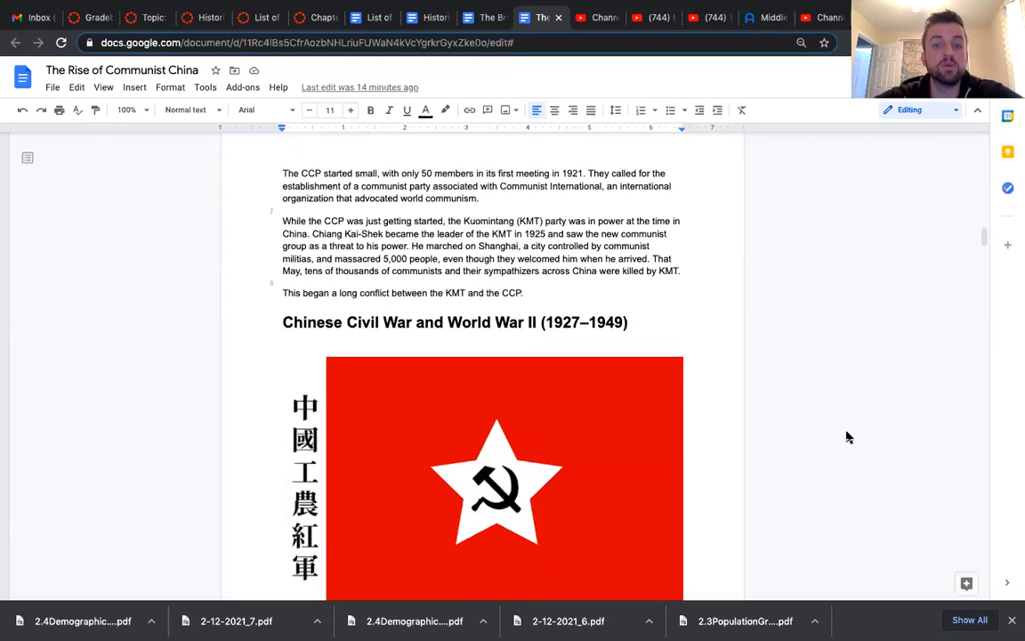
scroll("down", 3)
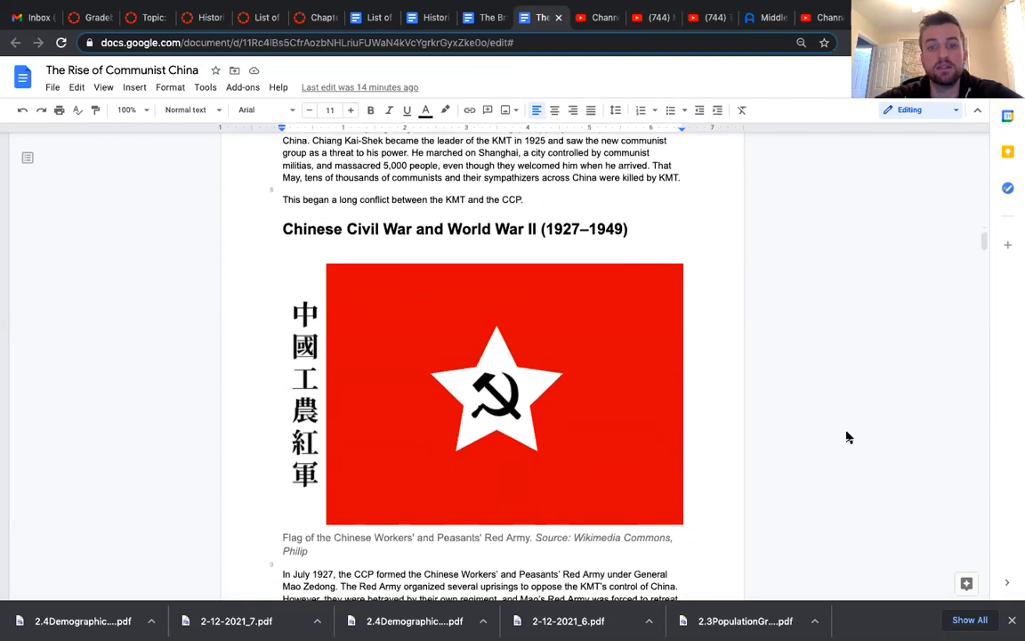
scroll("down", 3)
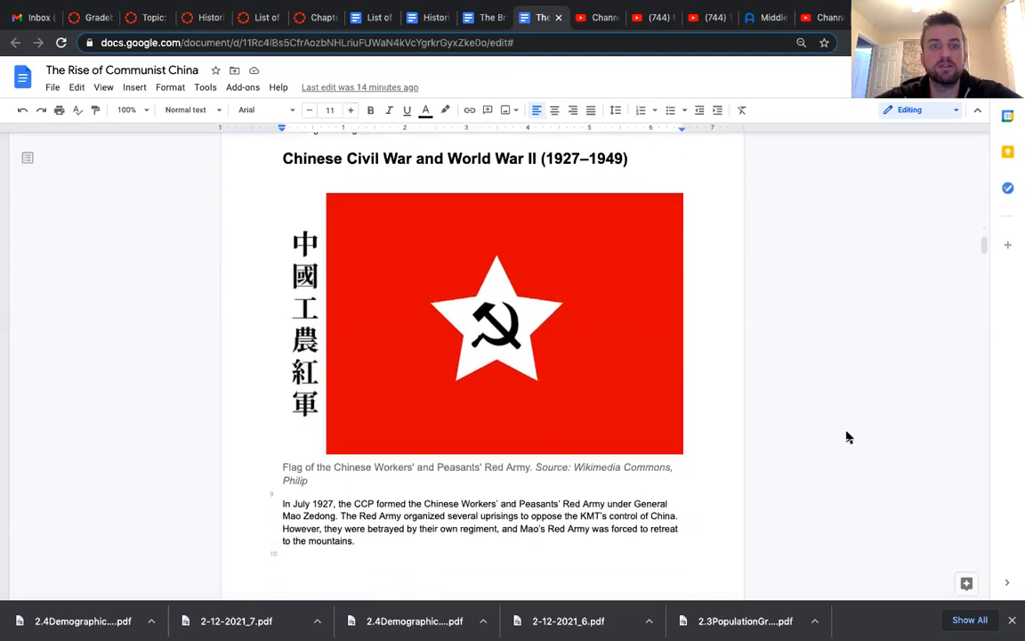
scroll("down", 3)
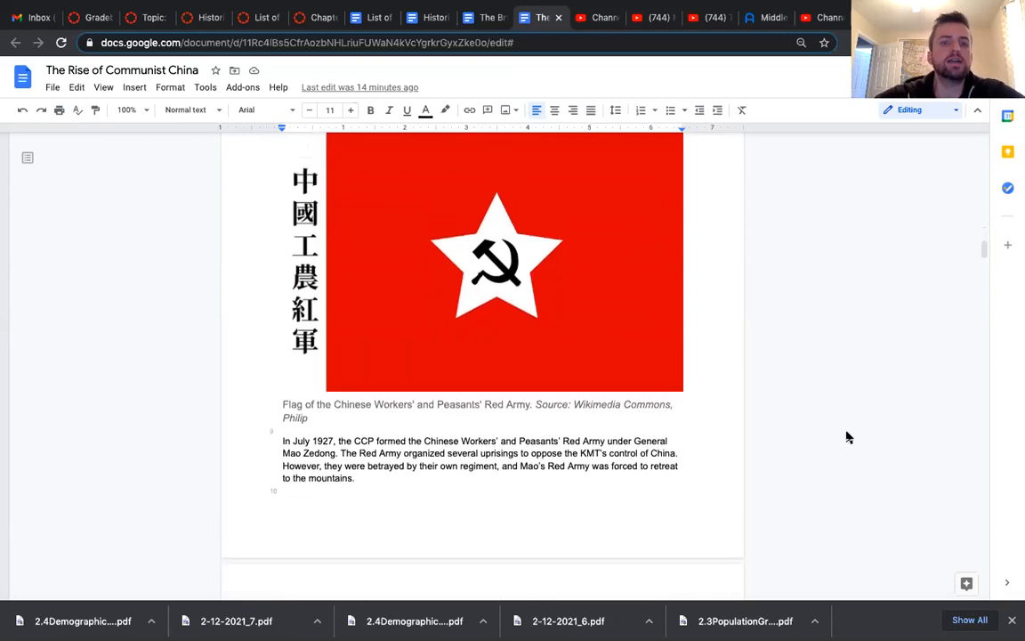
scroll("down", 3)
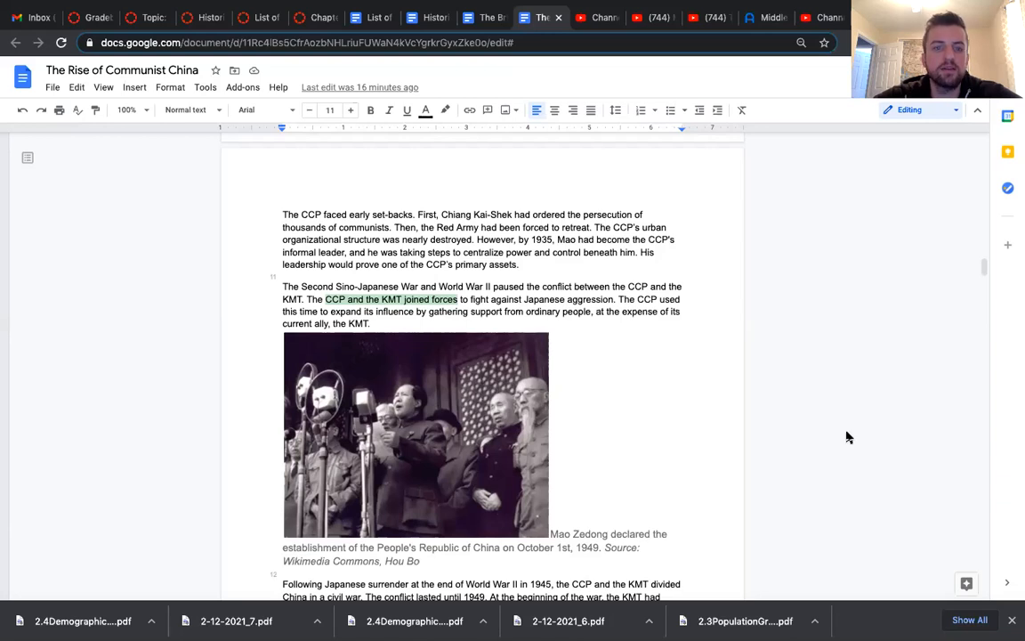
Scroll to Mao declaring the People's Republic of China on 1 October 1949
scroll("down", 3)
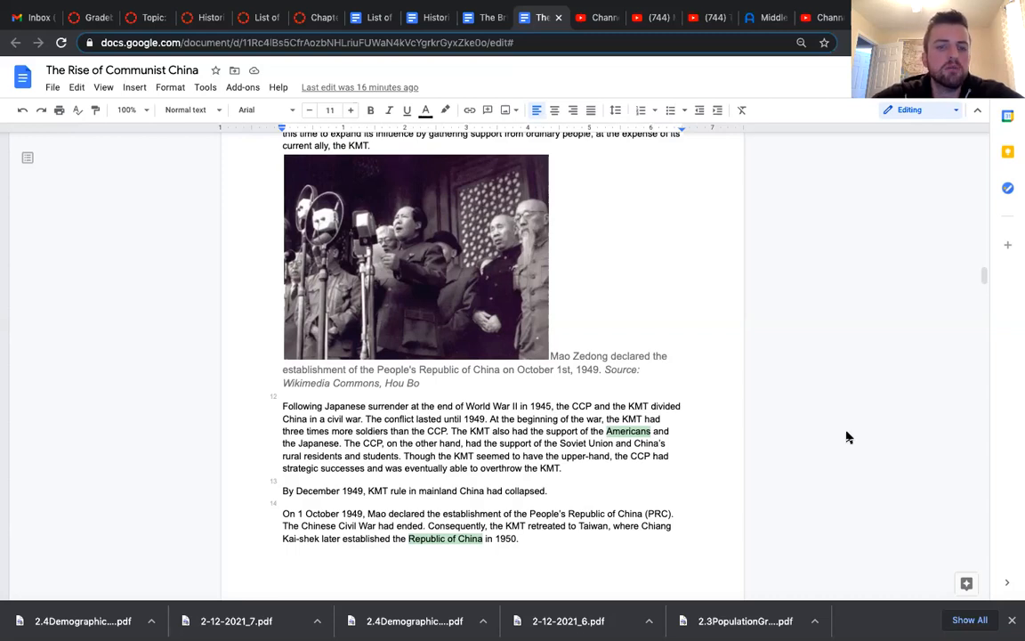
scroll("down", 3)
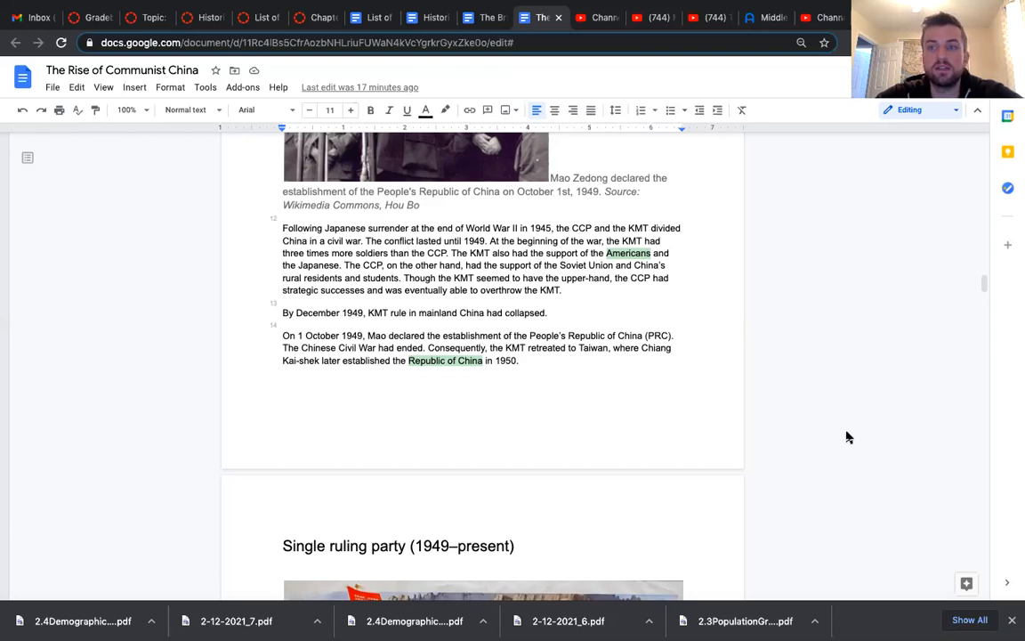
Scroll to the propaganda poster and the Cold War paragraph under Single ruling party
scroll("down", 3)
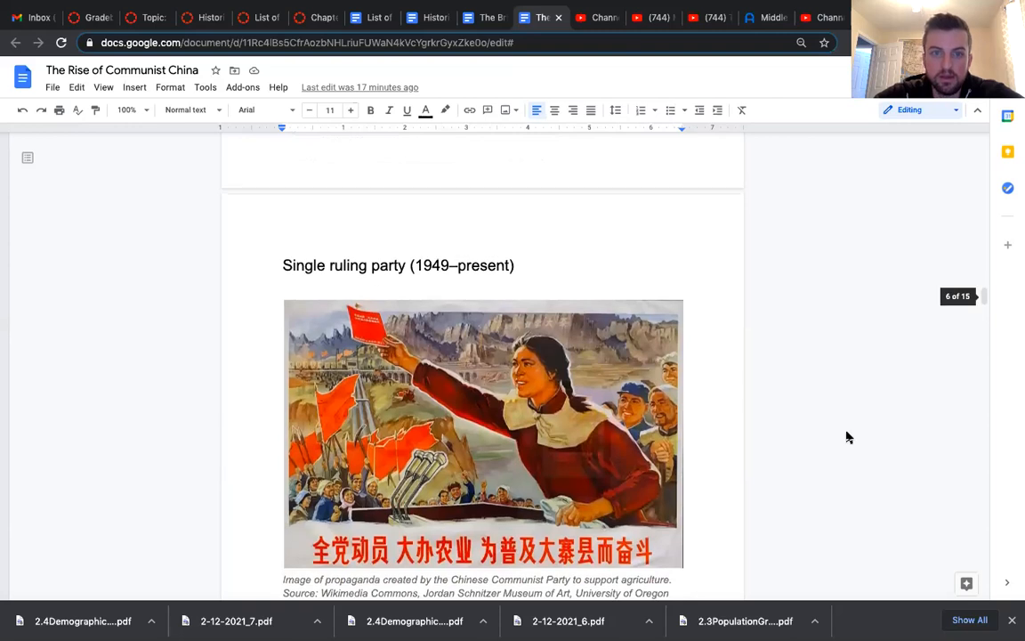
scroll("down", 3)
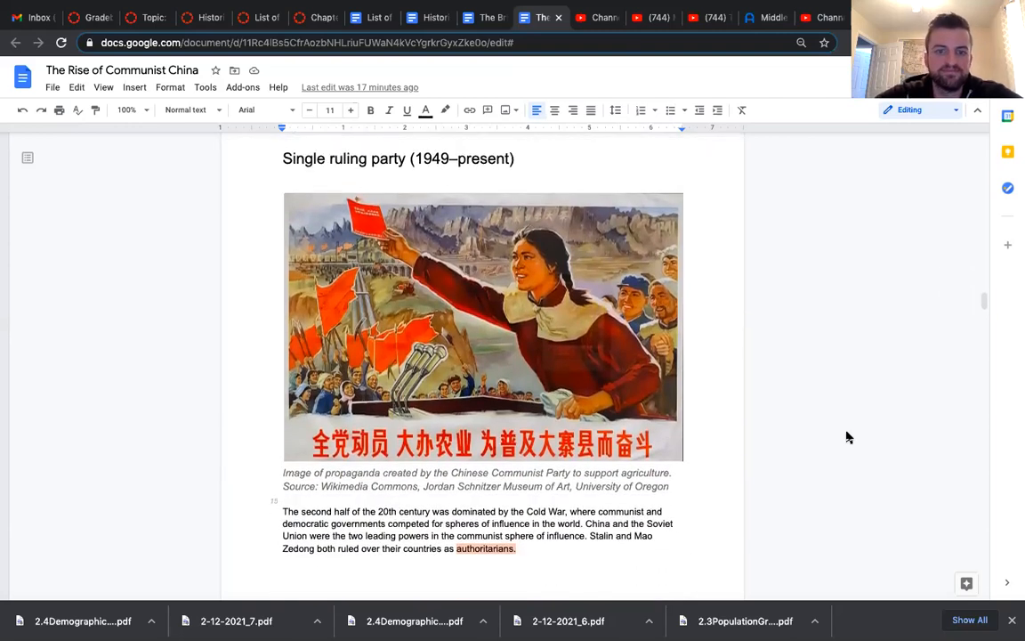
scroll("down", 3)
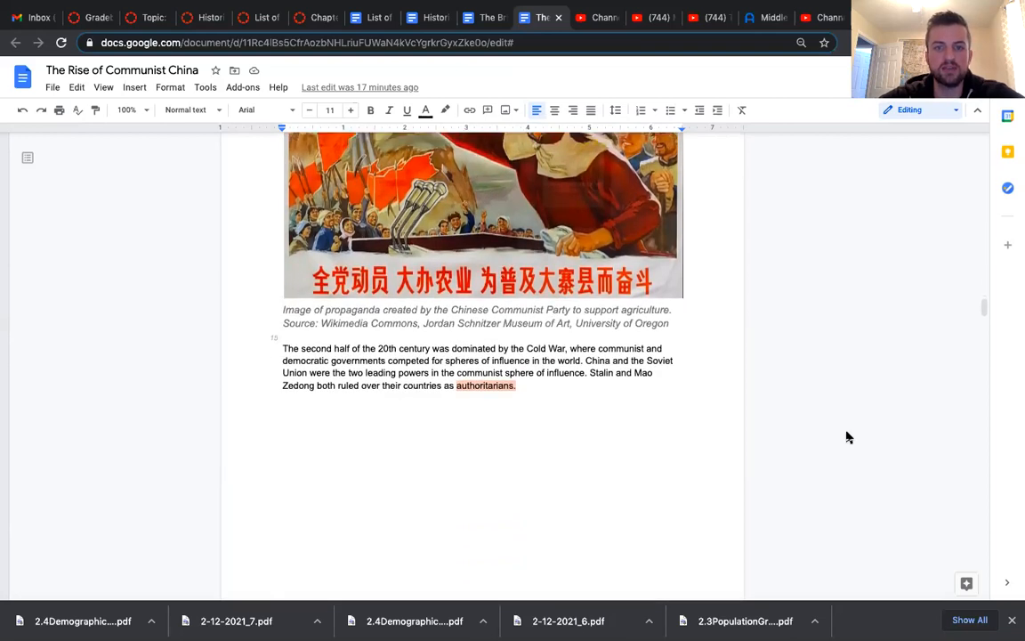
Scroll past the Stalin birthday photo into the list of Mao's early reforms
scroll("down", 3)
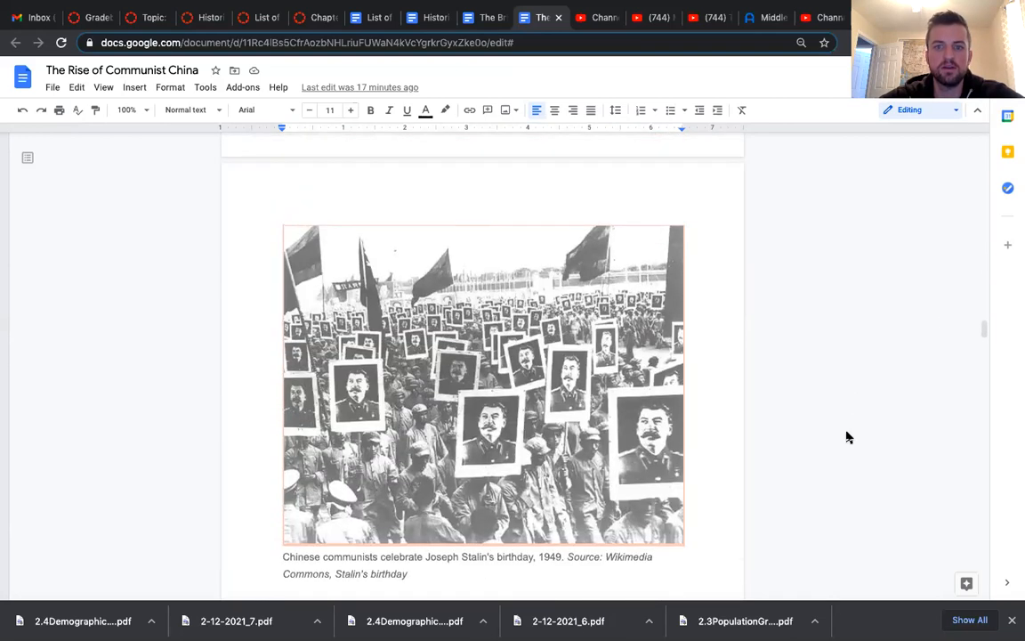
scroll("down", 3)
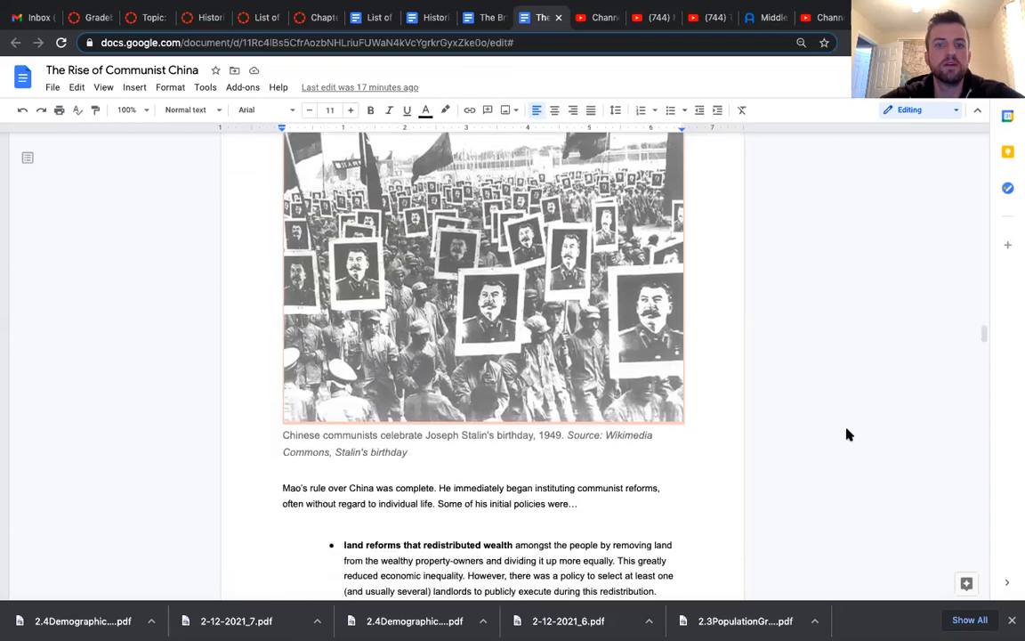
scroll("down", 3)
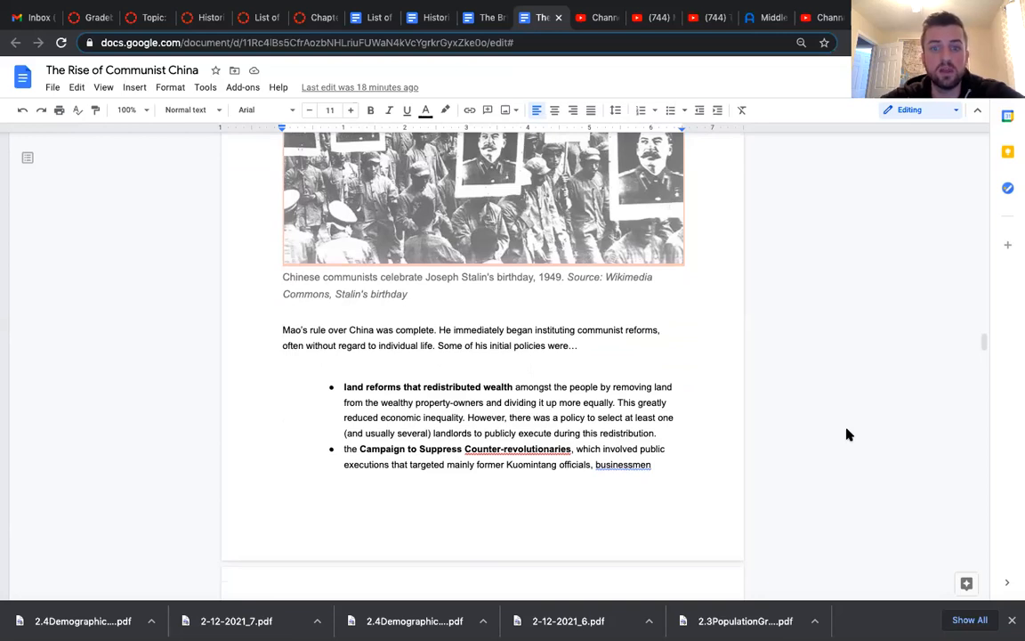
scroll("down", 3)
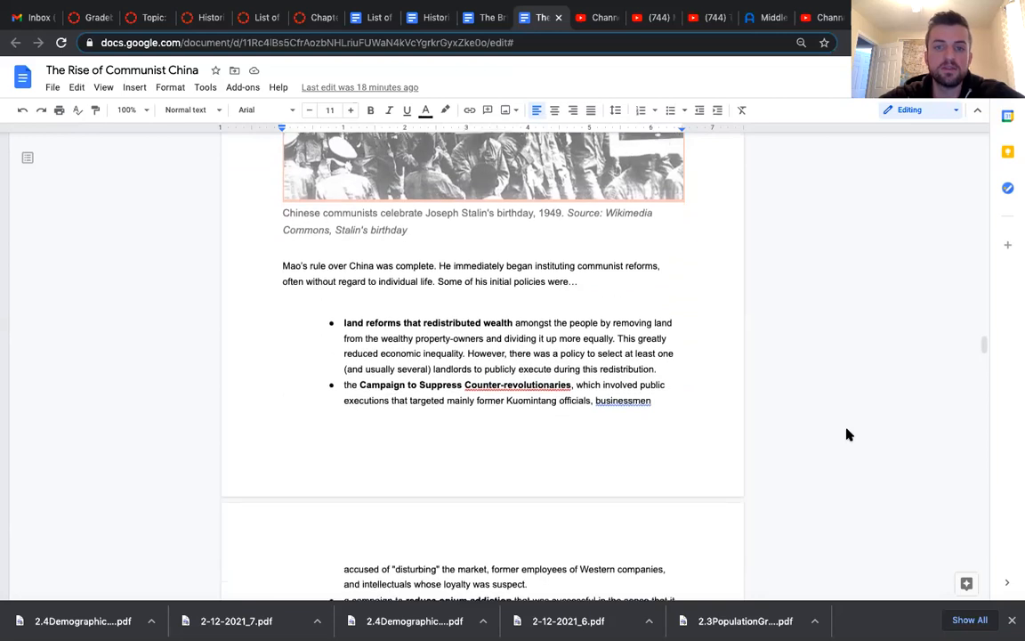
scroll("down", 3)
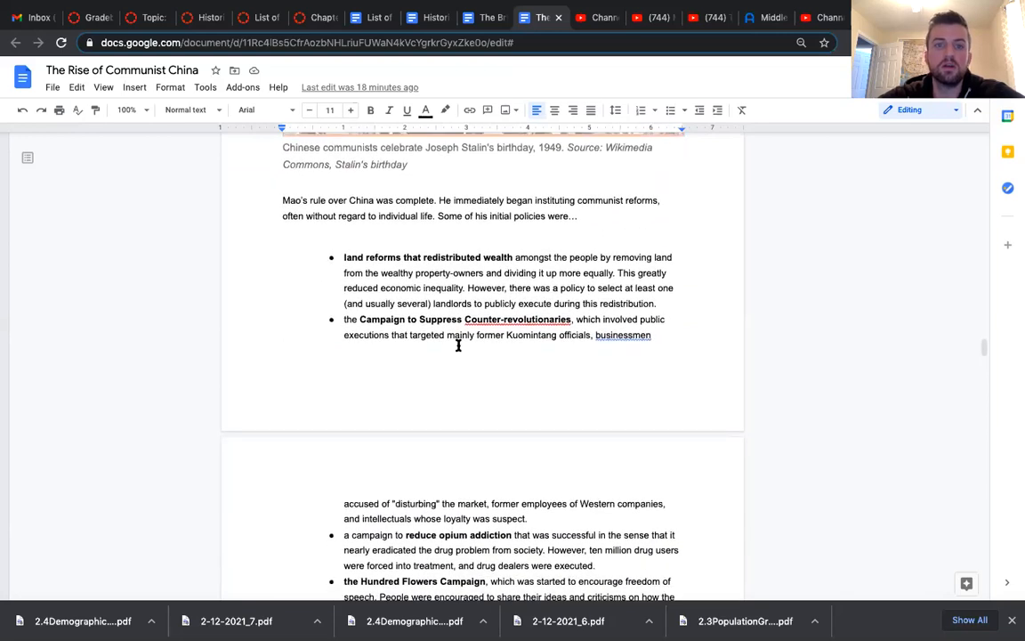
mouse_move(329, 258)
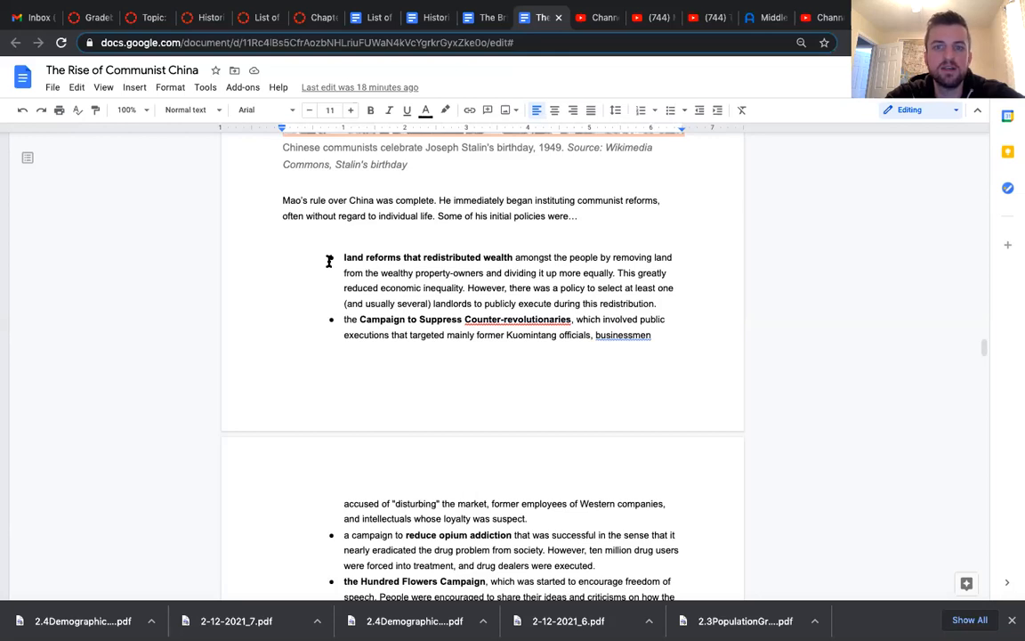
Scroll through the Hundred Flowers and First Five-Year Plan bullets to Split with Russia
scroll("down", 3)
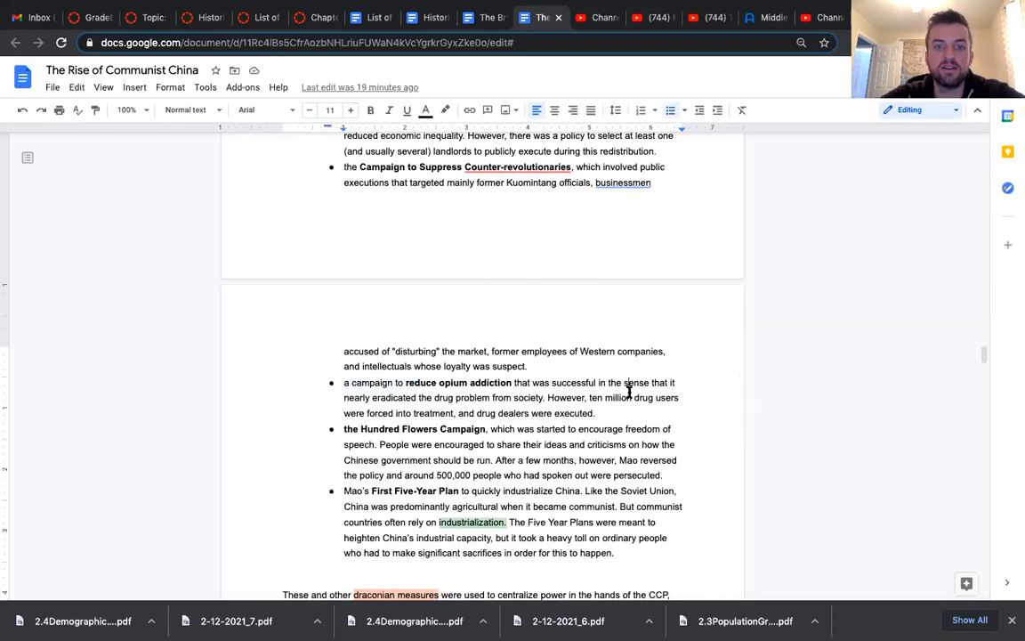
scroll("down", 3)
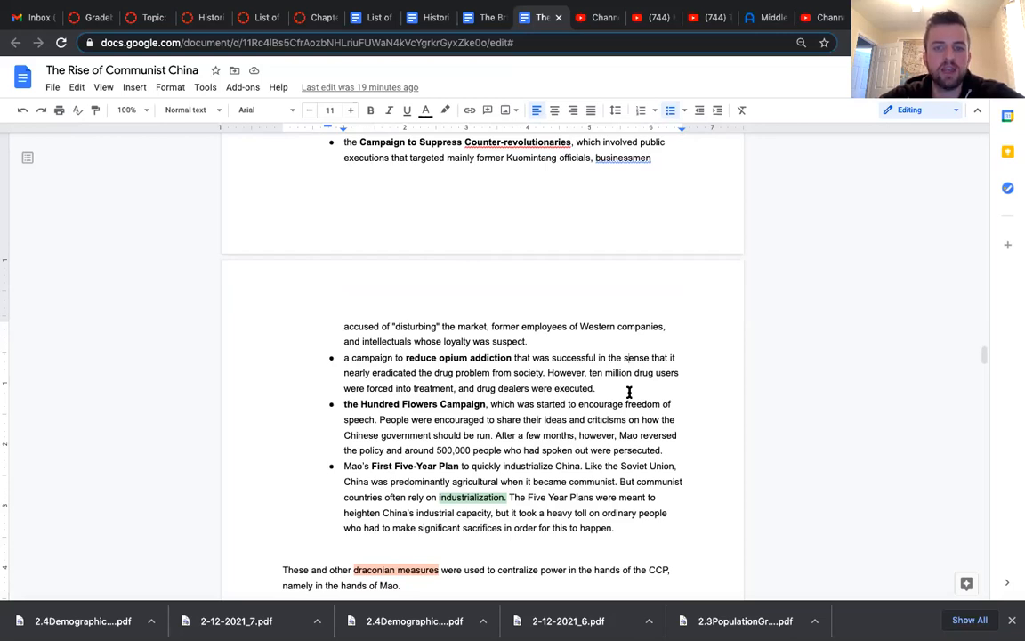
scroll("down", 3)
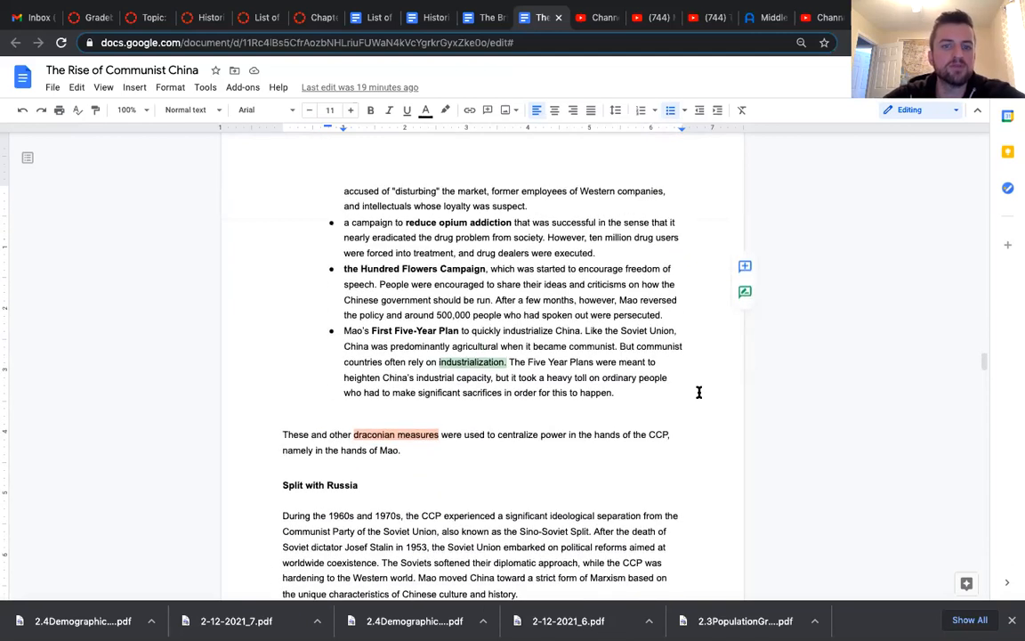
scroll("up", 3)
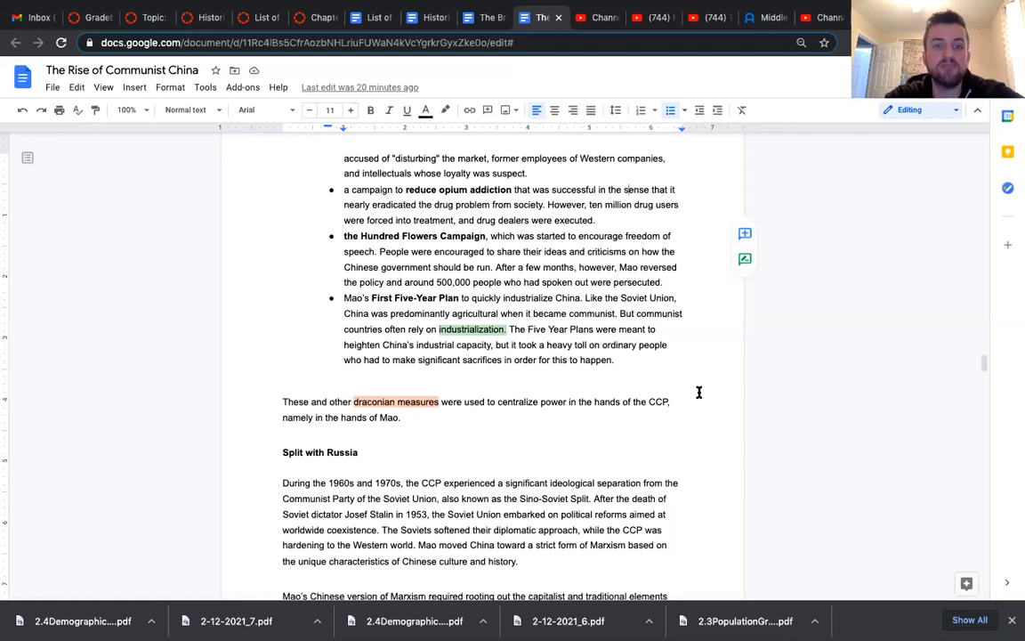
Scroll to Mao's Chinese Marxism paragraph and the Cultural Revolution heading
scroll("down", 3)
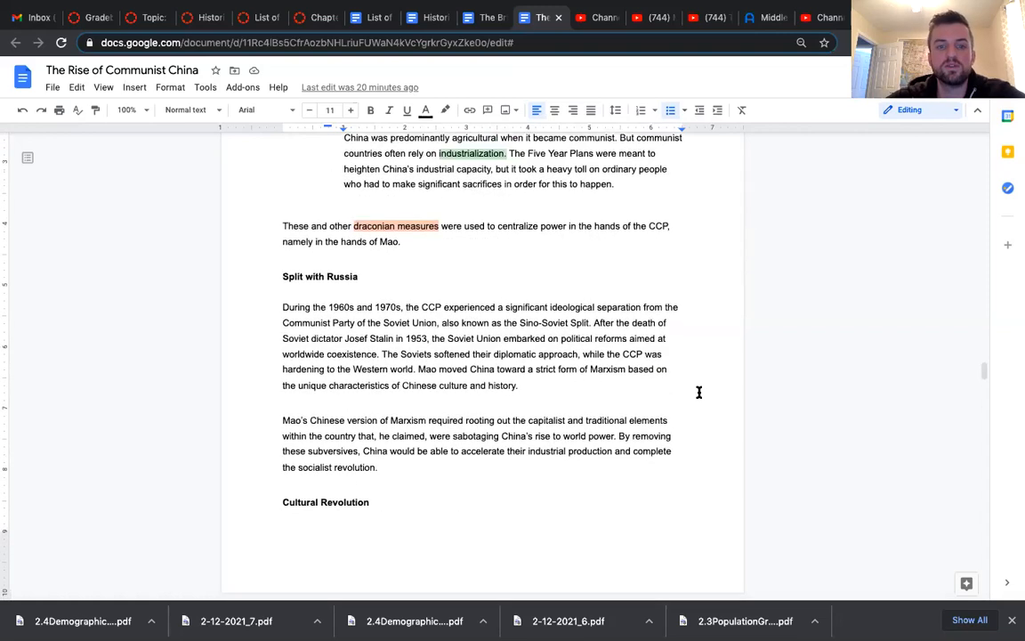
scroll("down", 3)
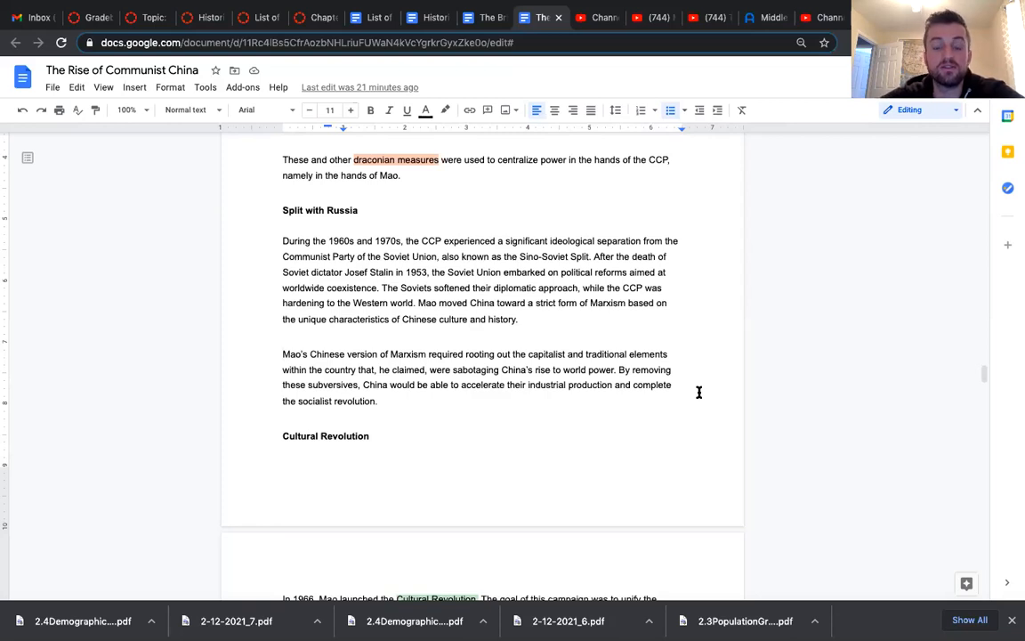
Scroll down to the 1966 Cultural Revolution paragraph and the captioned Mao propaganda poster
scroll("down", 3)
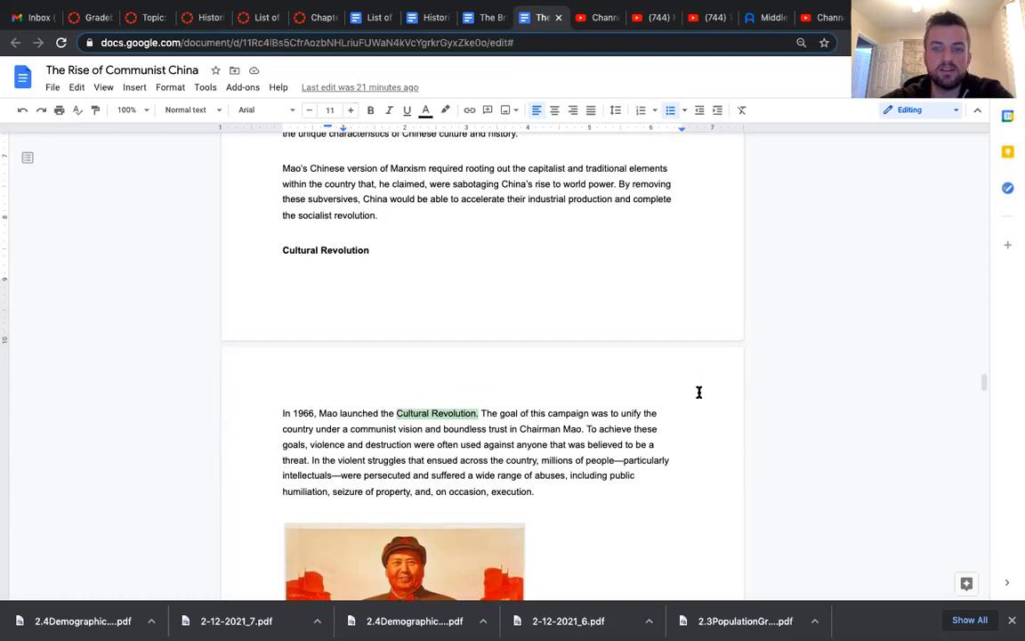
scroll("down", 3)
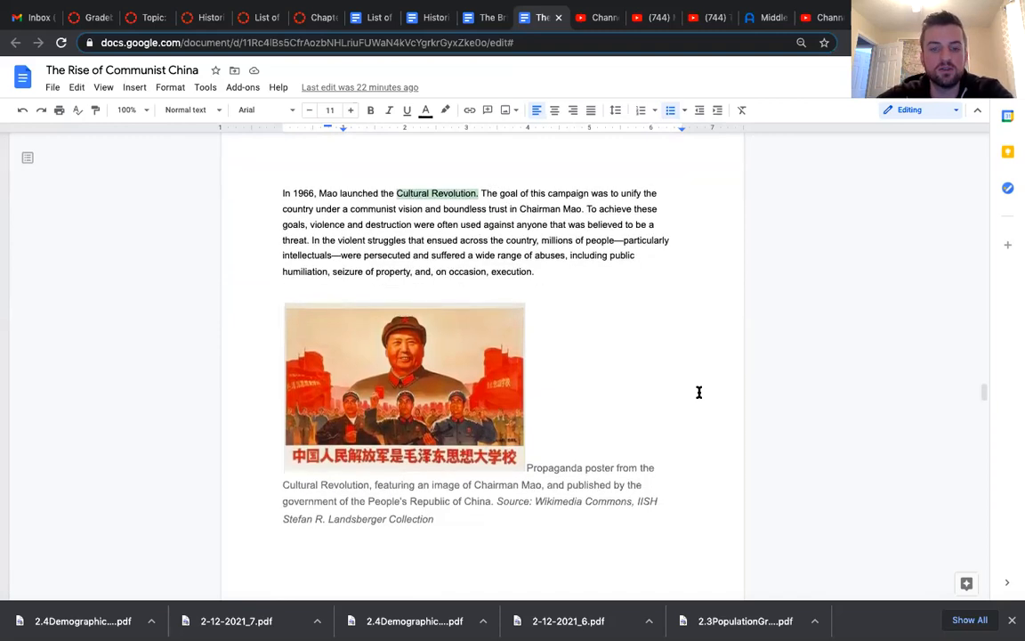
scroll("down", 3)
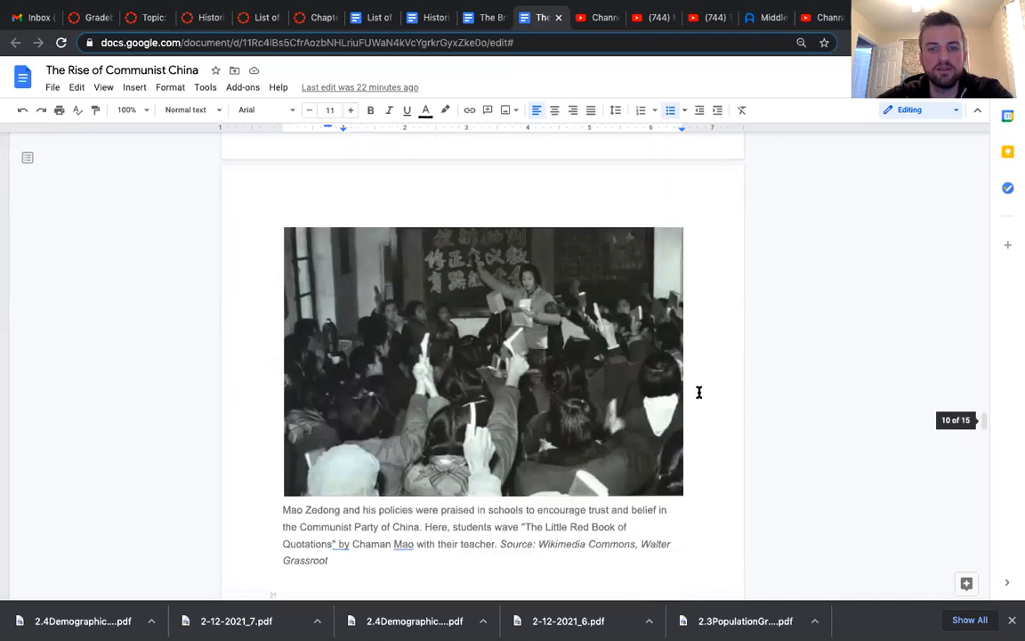
scroll("down", 3)
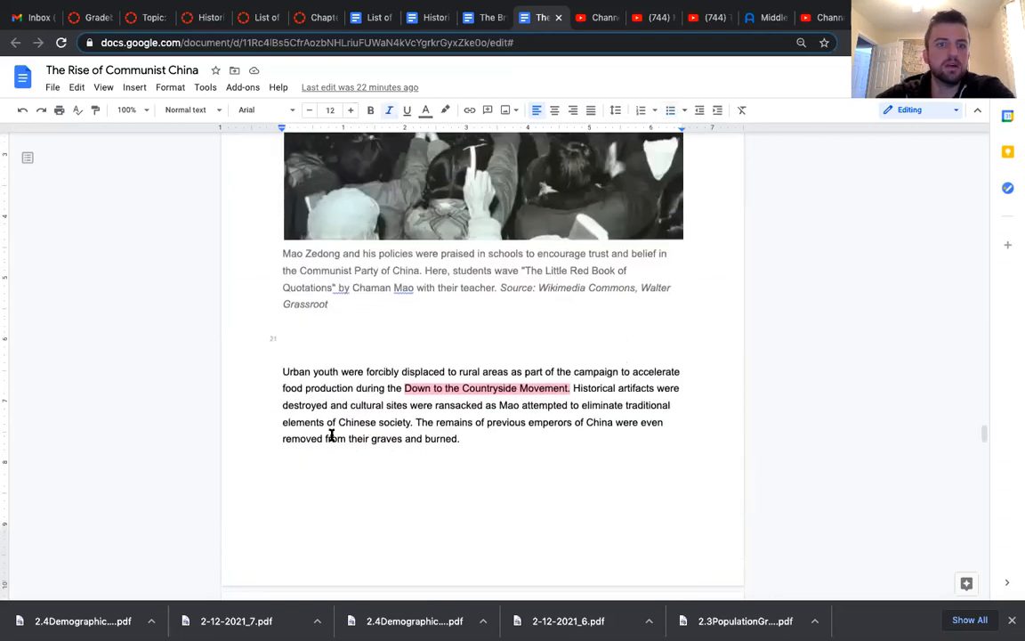
mouse_move(262, 372)
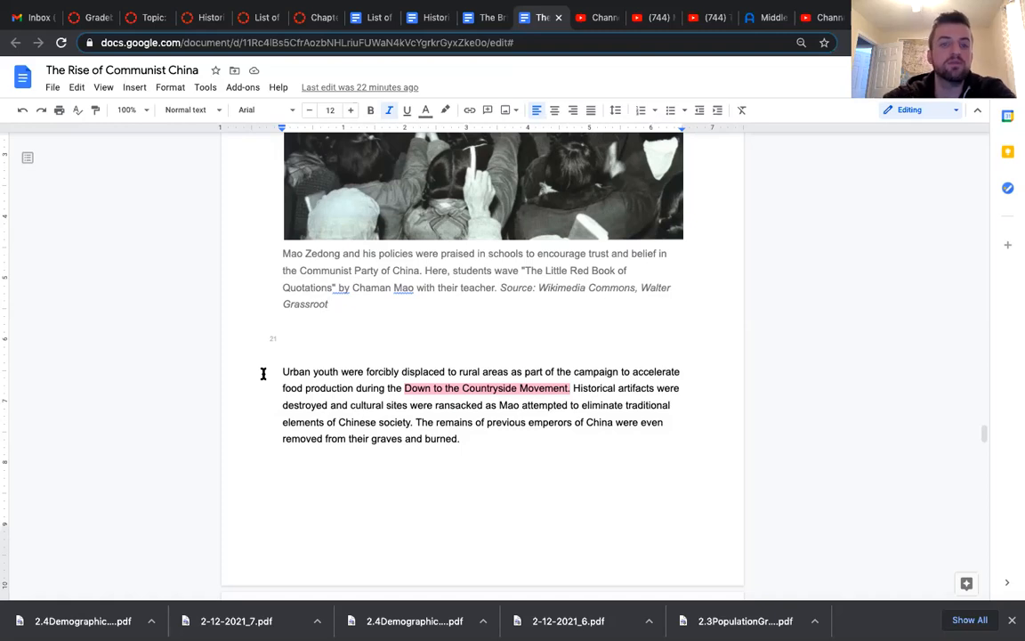
Scroll past the Cemetery of Confucius and Buddha photos to the 1976 Cultural Revolution ending
scroll("down", 3)
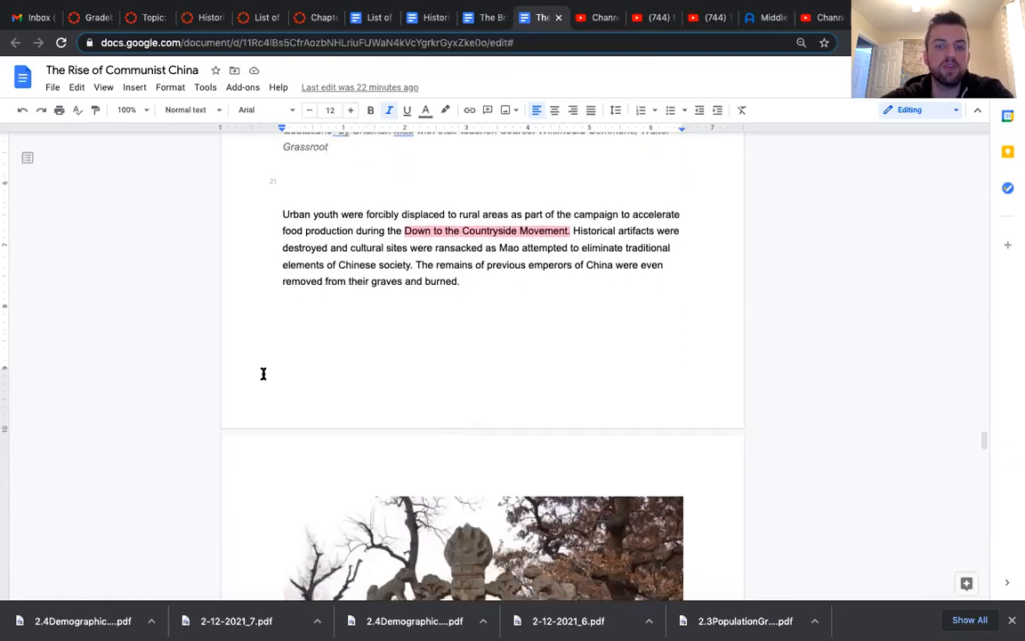
scroll("down", 3)
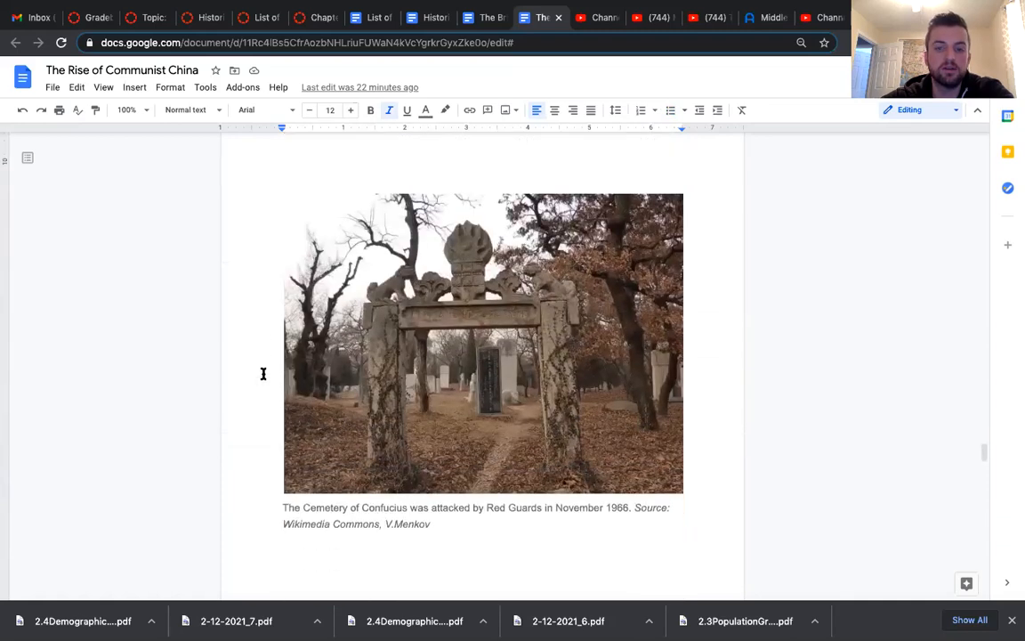
scroll("down", 3)
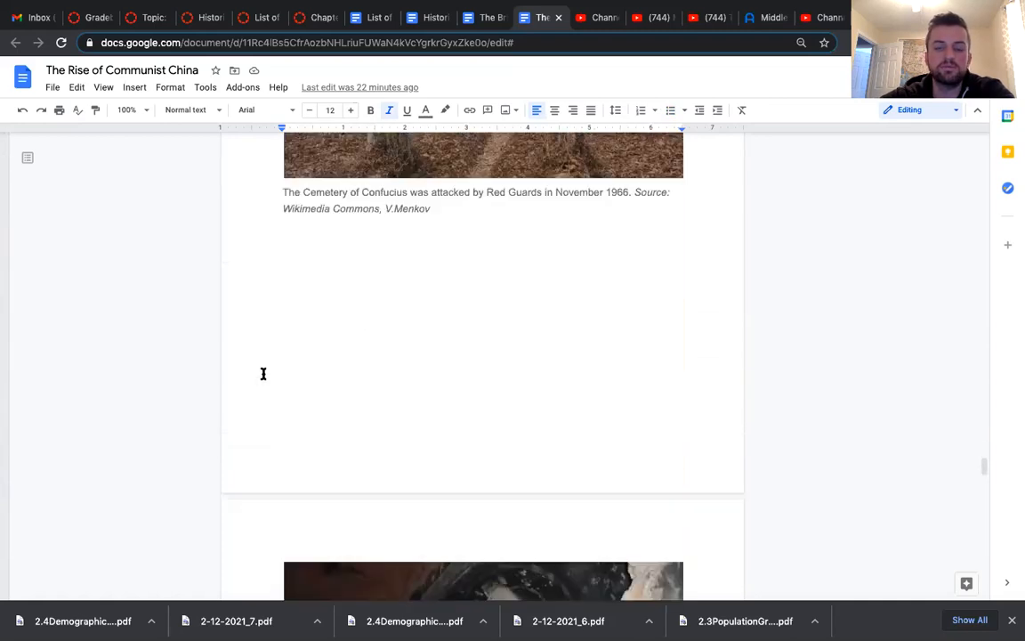
scroll("down", 3)
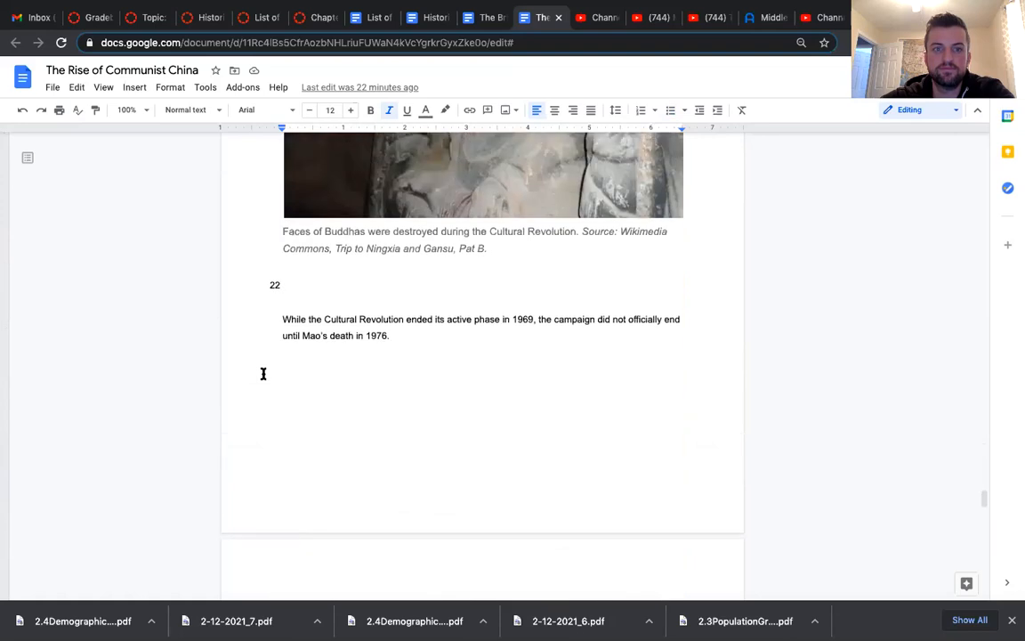
scroll("up", 3)
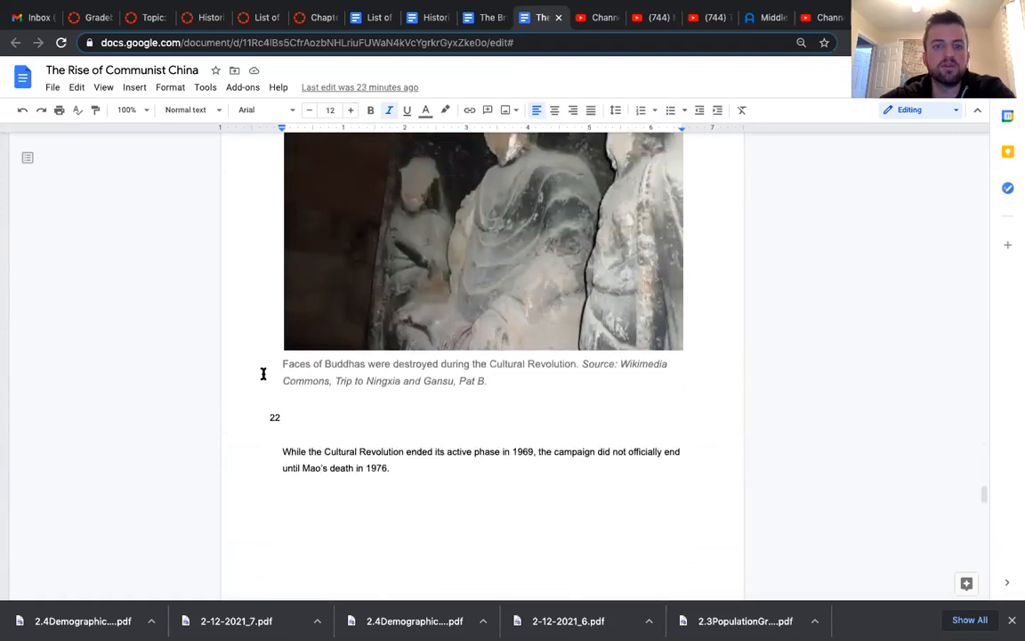
scroll("down", 3)
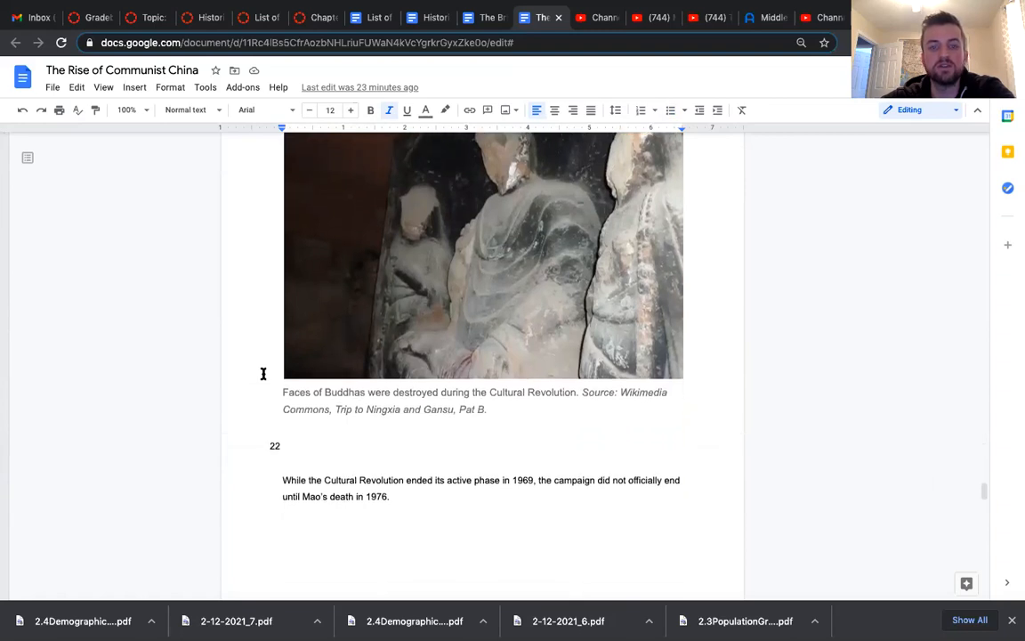
Scroll to the Economic opening section and the Deng Xiaoping–Gerald Ford photo
scroll("down", 3)
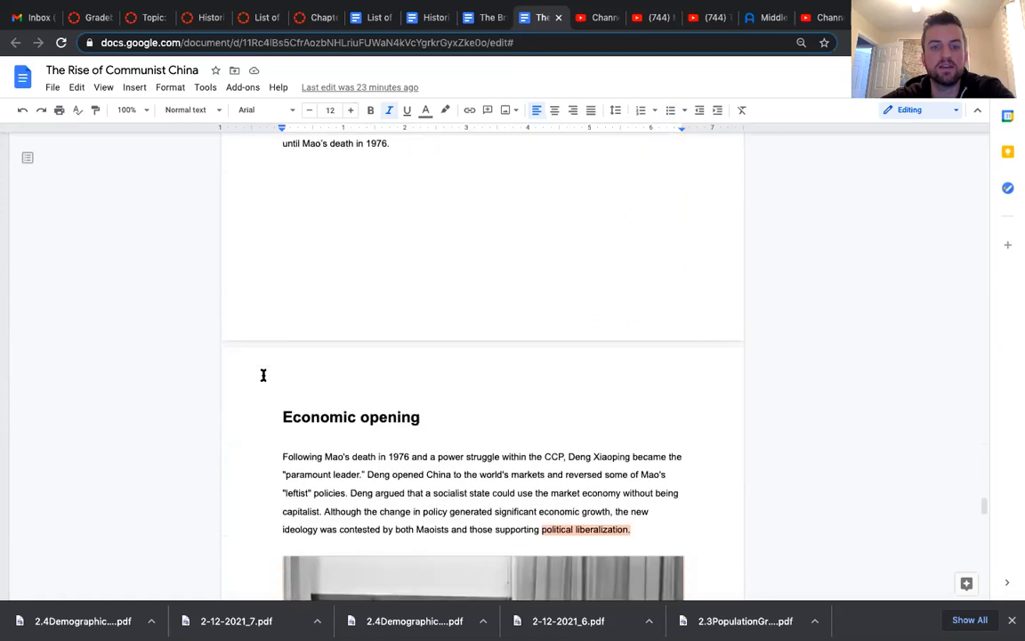
scroll("down", 3)
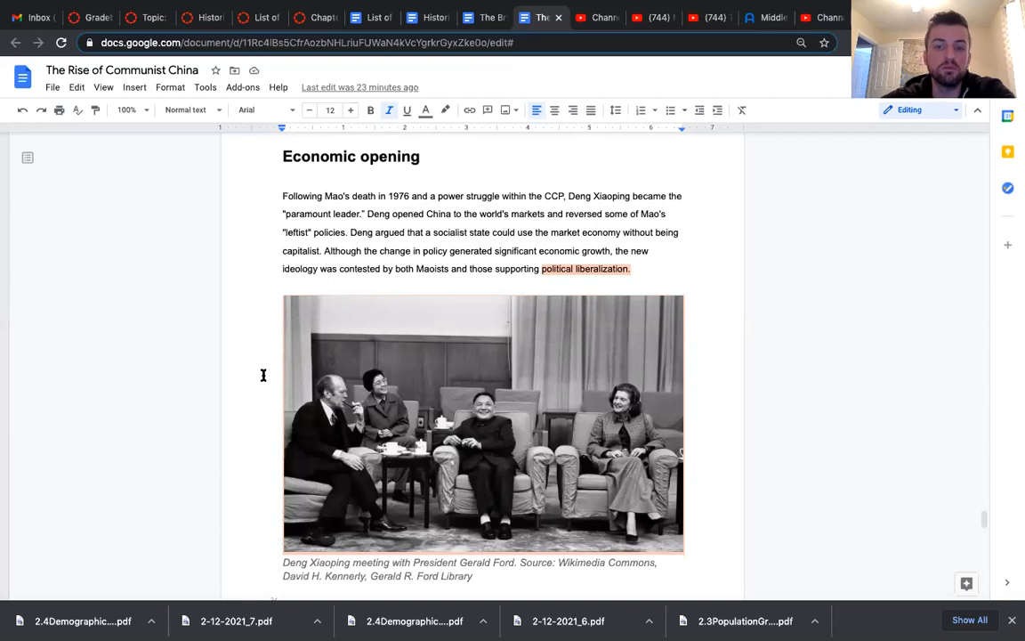
Scroll past the 1989 Tiananmen protests paragraph to the China today section on Xi Jinping
scroll("down", 3)
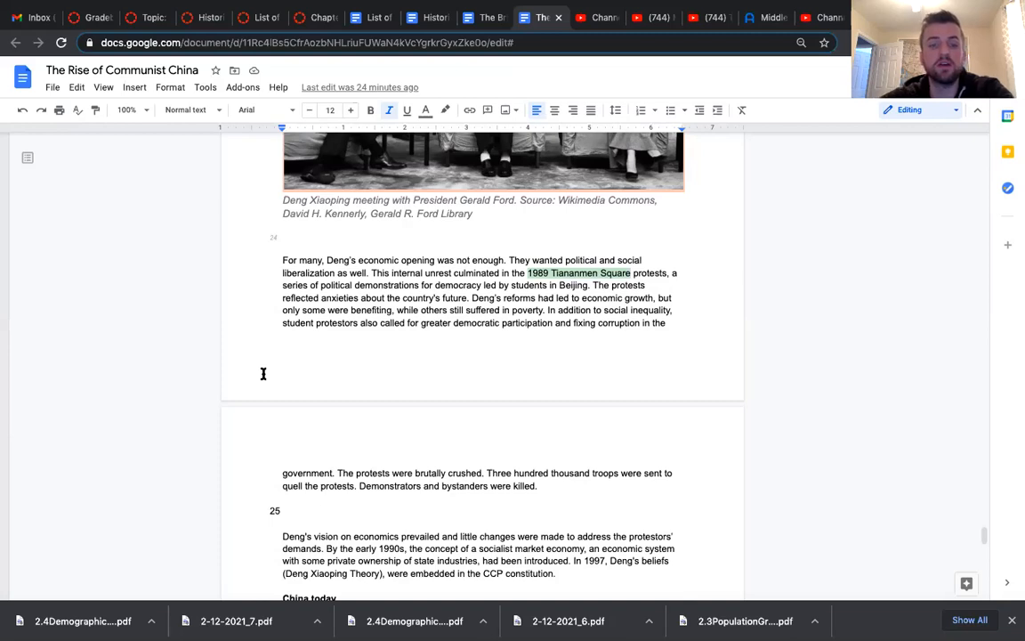
scroll("down", 3)
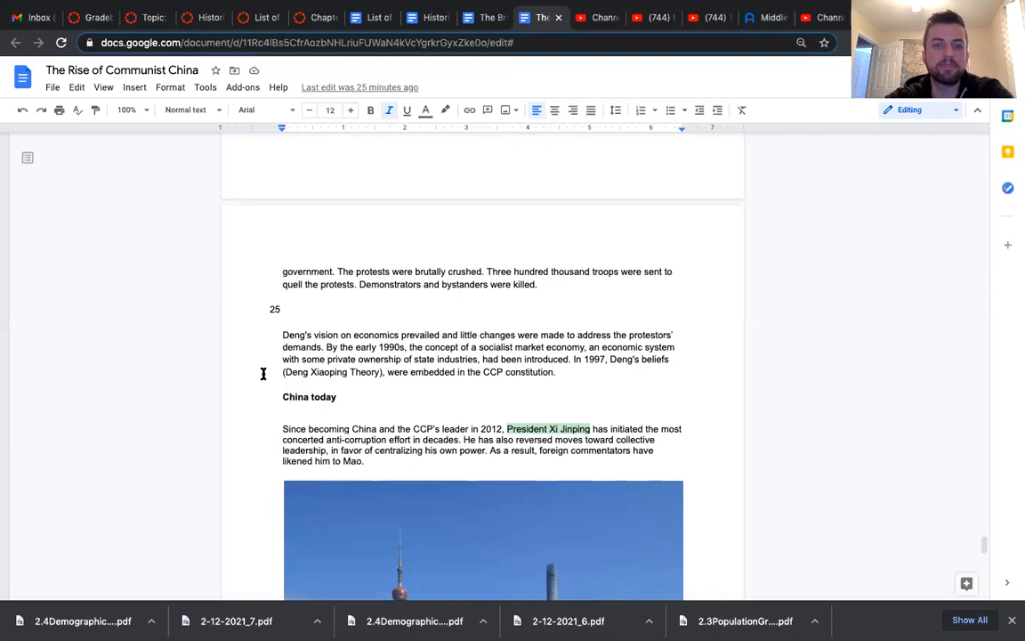
Scroll until the modern Chinese skyline photo and its CCP-values caption are fully visible
scroll("down", 3)
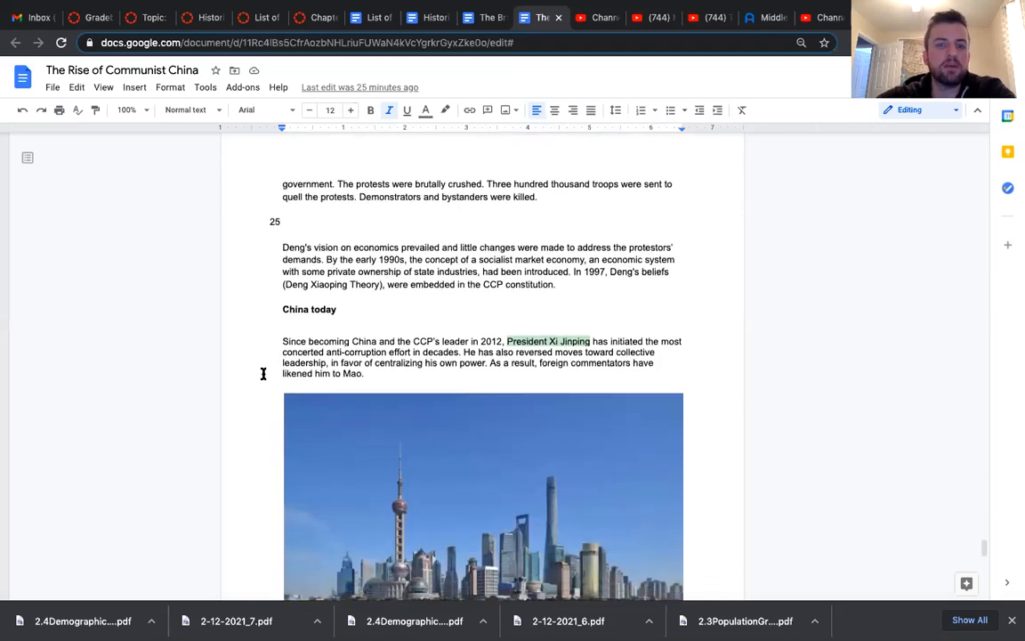
scroll("down", 3)
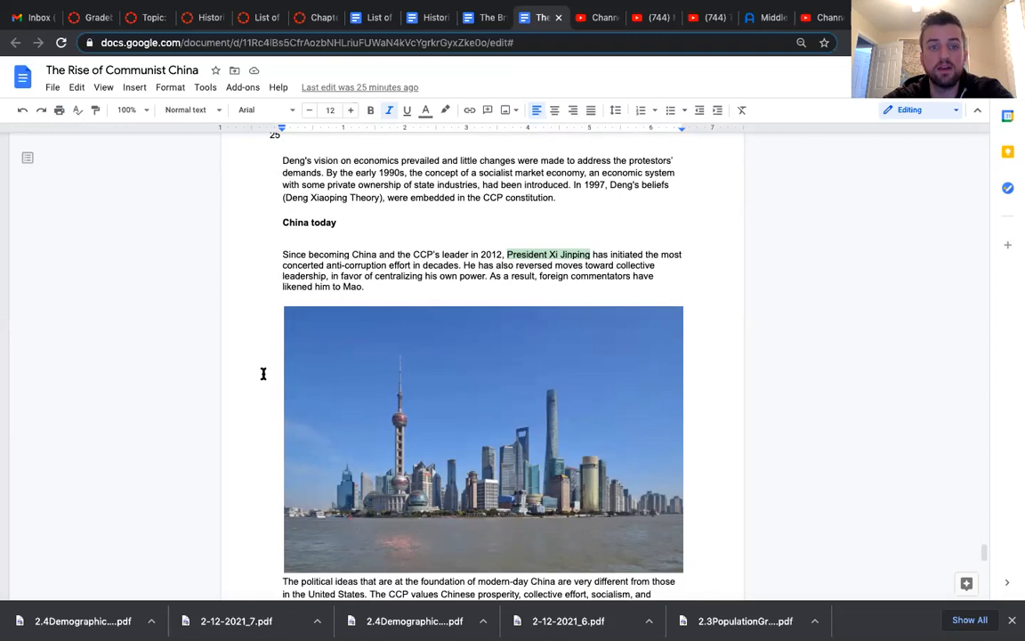
scroll("down", 3)
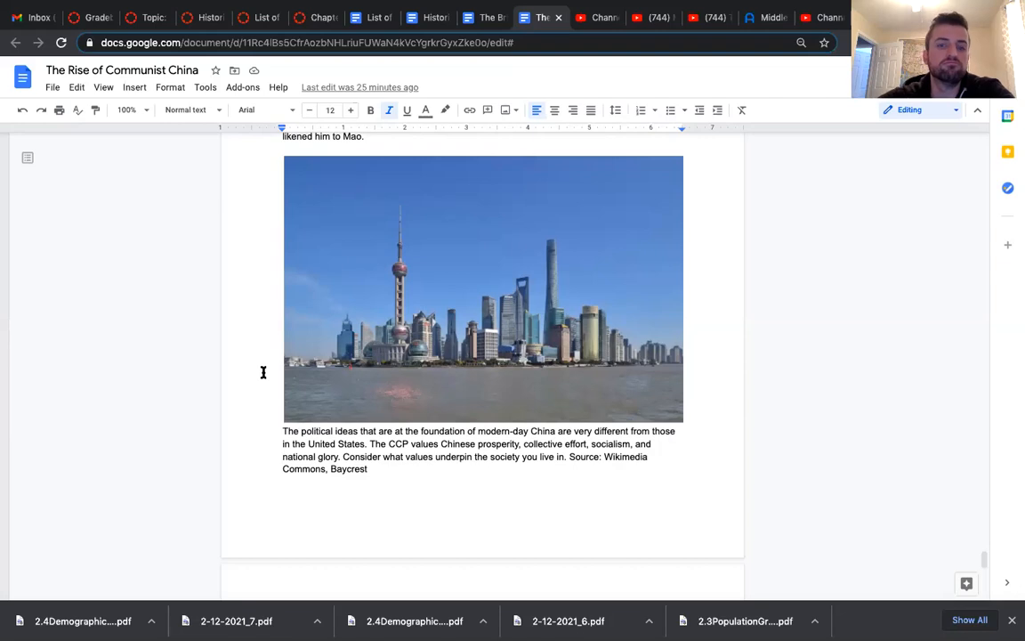
Scroll to the closing Xi Jinping Thought paragraphs and click at the final sentence
scroll("down", 3)
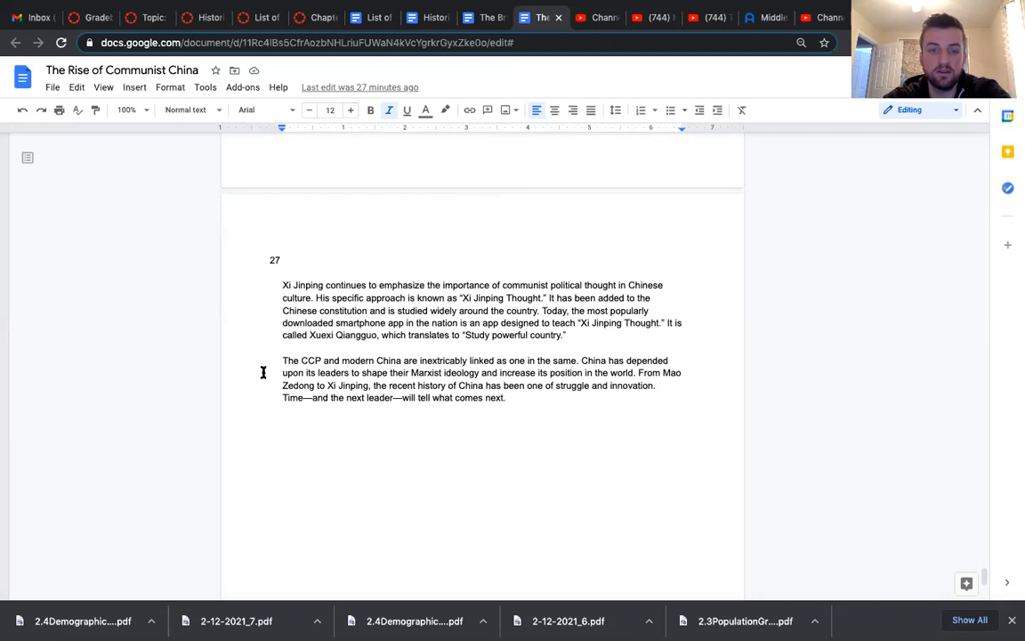
mouse_move(473, 374)
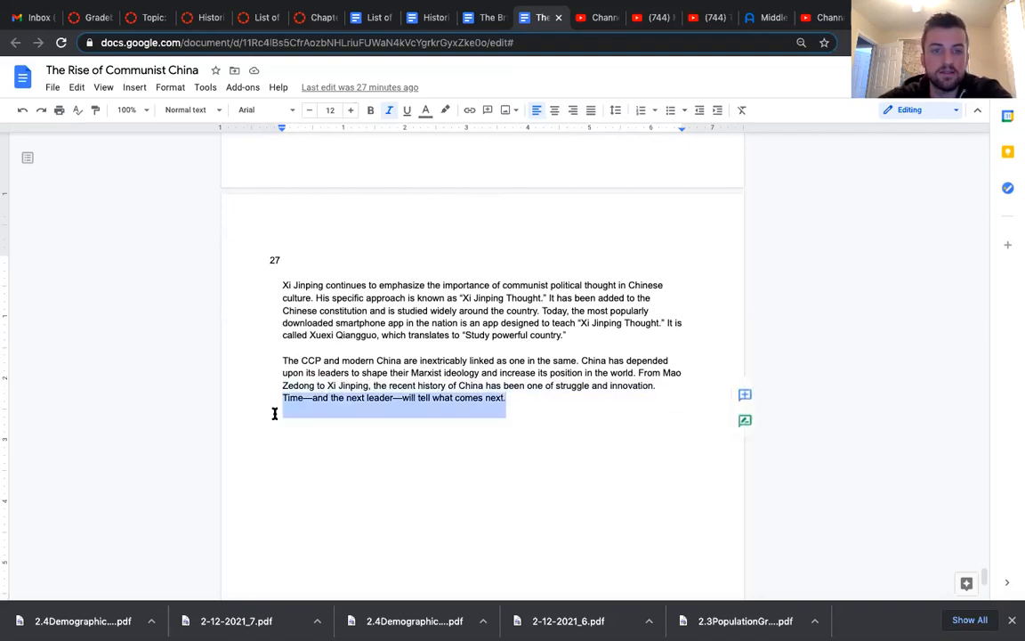
left_click(308, 109)
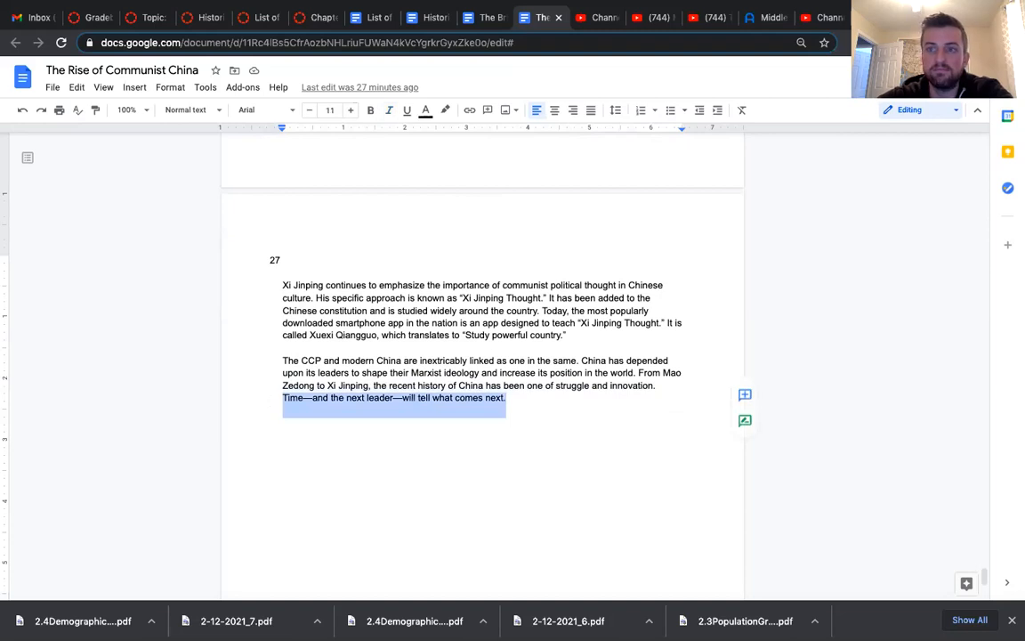